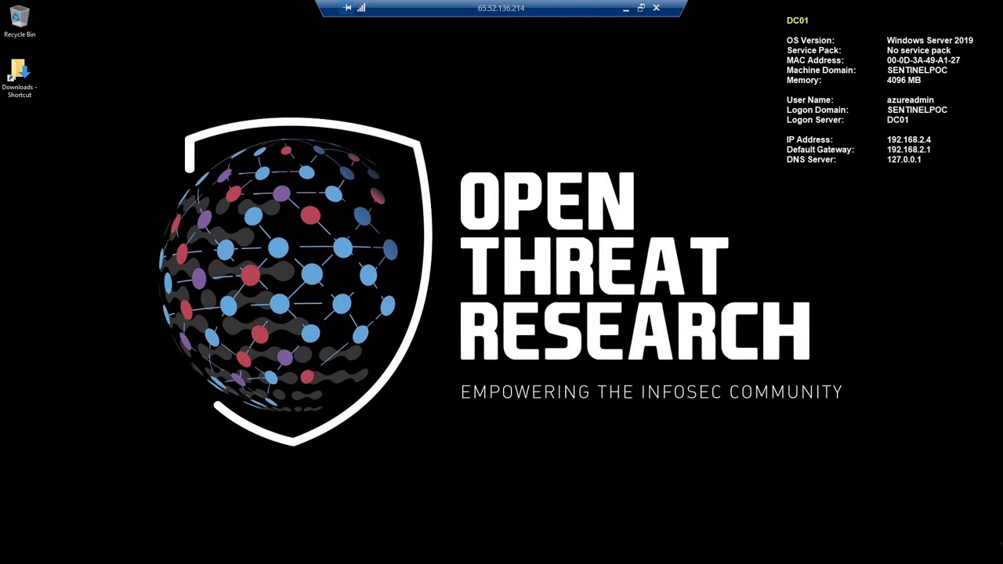
mouse_move(157, 526)
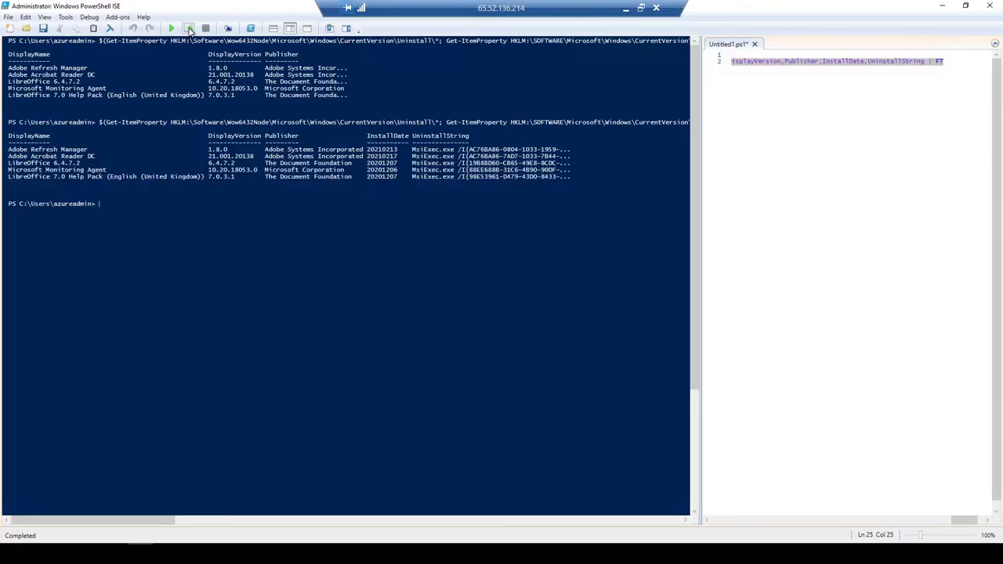
- Run the selected Get-ItemProperty pipeline to list installed applications with version, publisher and install date
left_click(188, 28)
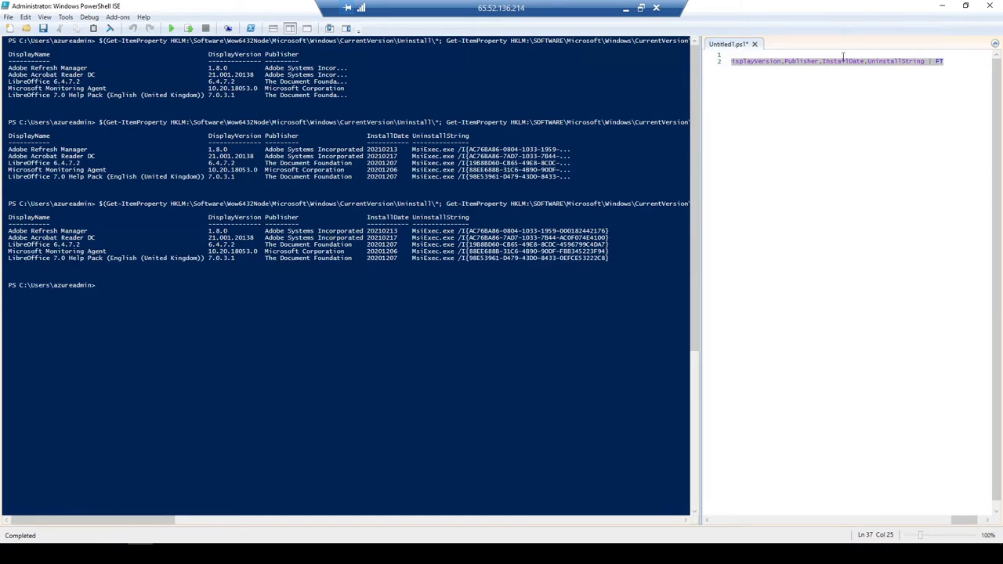
- Replace the table formatting with an Export-CSV to .\AppInfo at the end of the query line
left_click(959, 61)
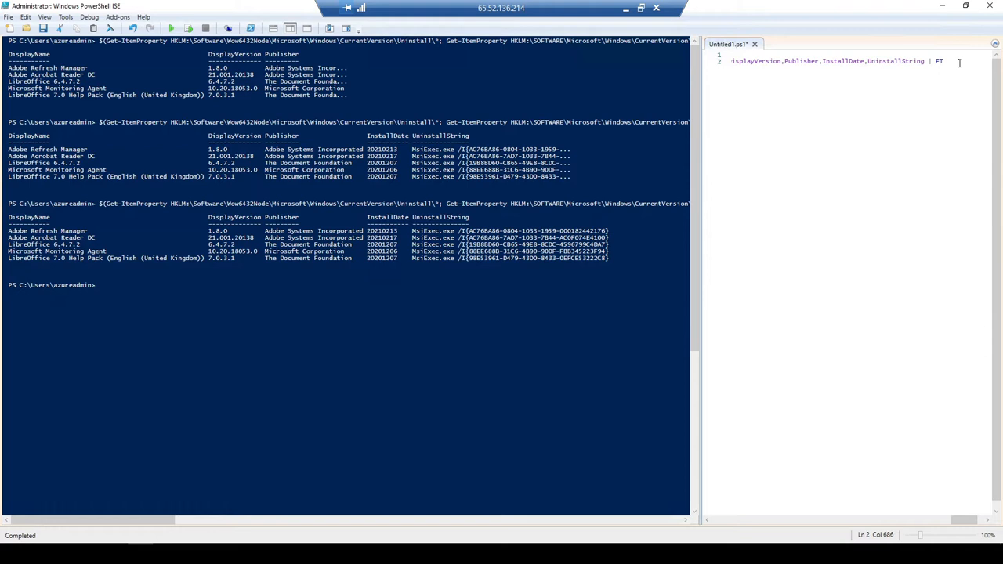
key("Backspace")
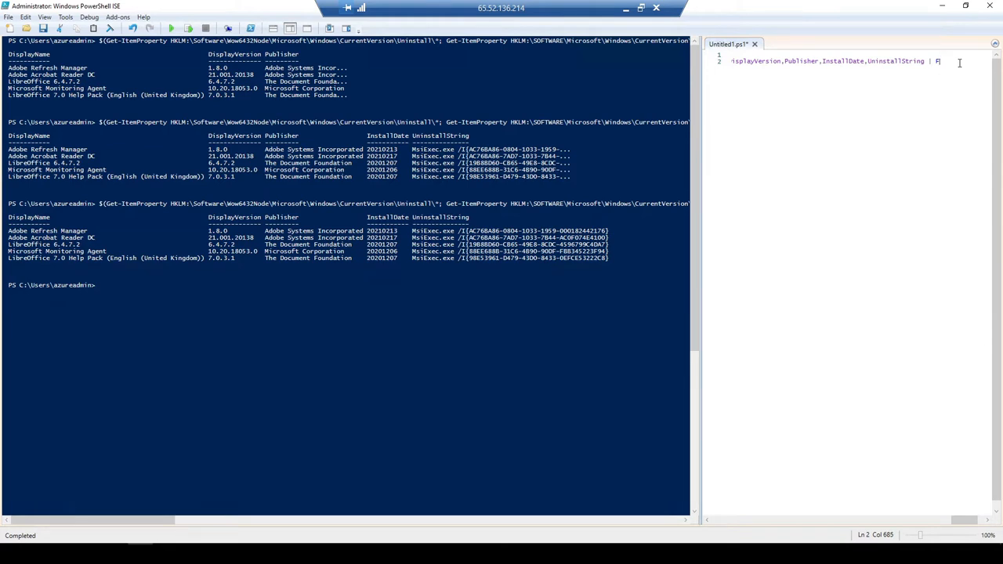
type("Export")
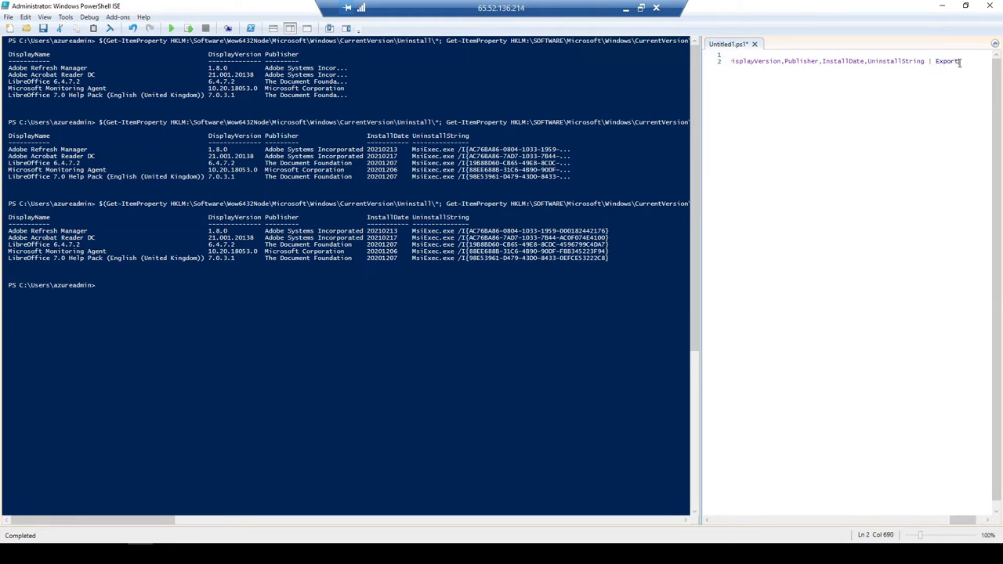
type("-CSV")
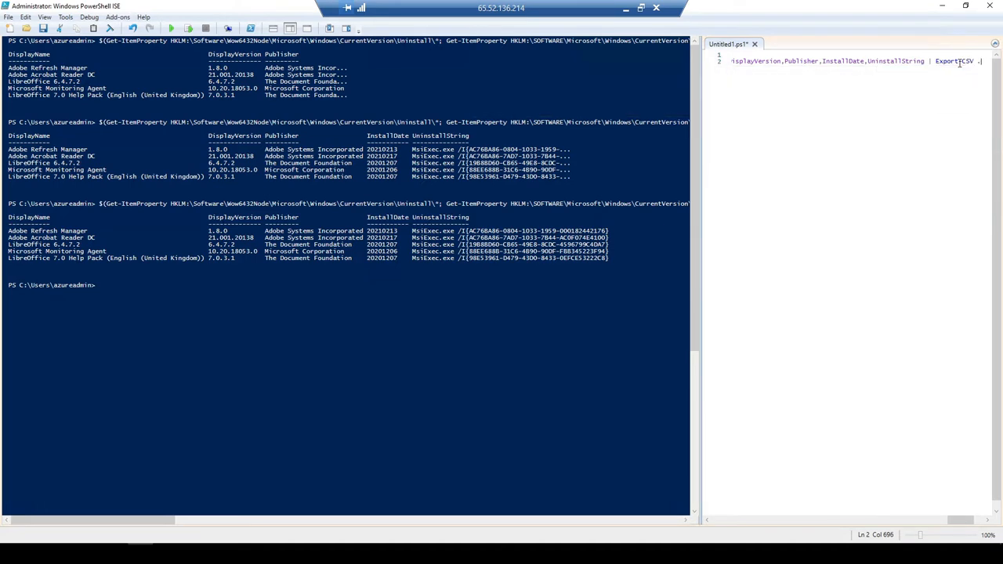
type(".\\App")
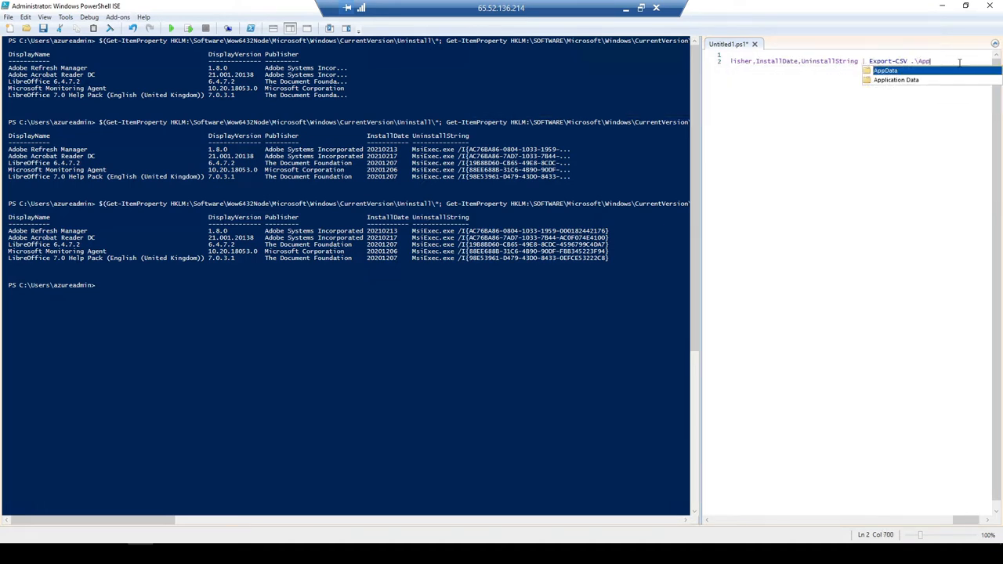
type("Info")
left_click(344, 285)
type("cd Des")
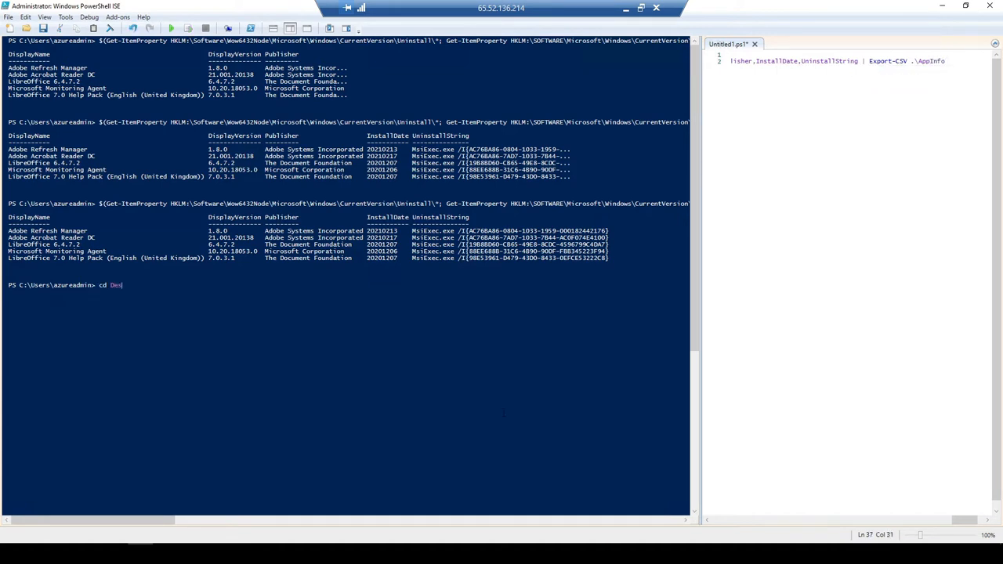
- Change the console location to the Desktop and run the full export query there
key("Return")
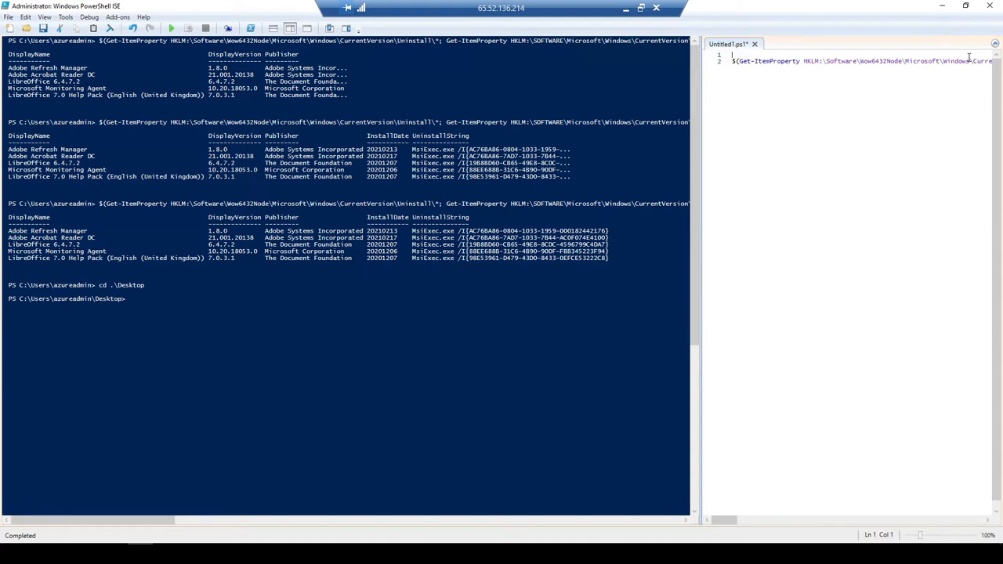
type(",InstallDate,UninstallString | Export-CSV .\\AppInfo")
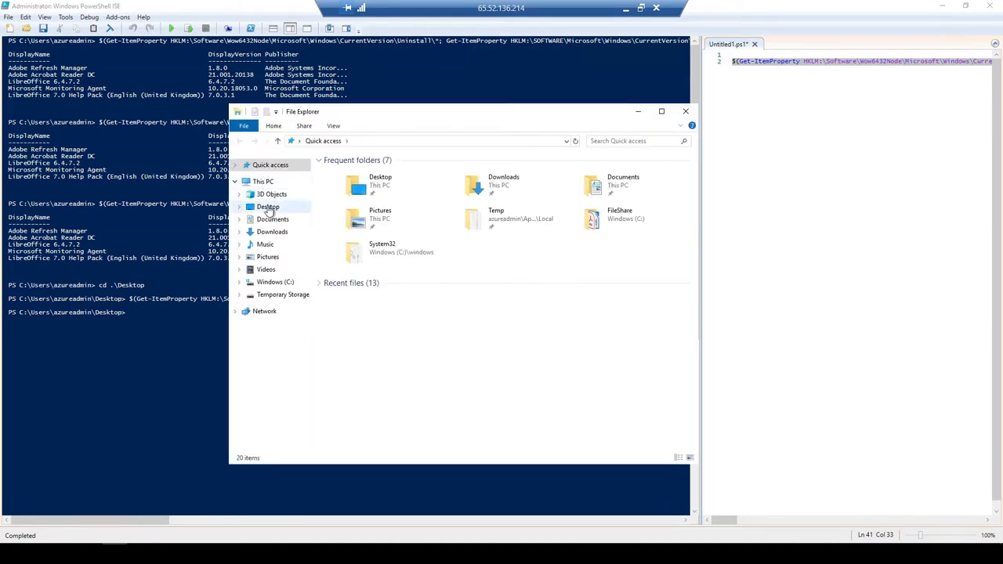
- Delete the extensionless AppInfo file from the Desktop folder
left_click(268, 207)
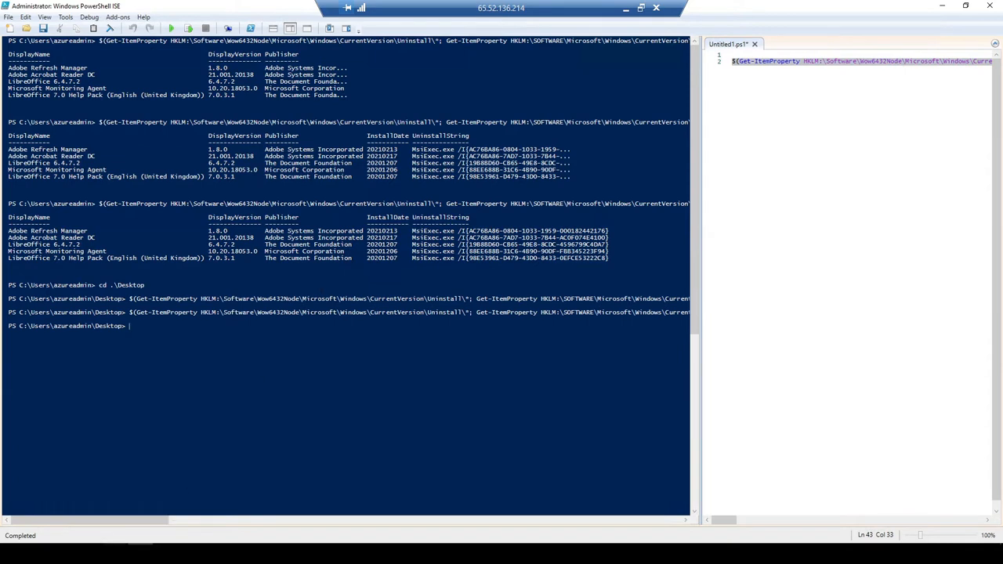
right_click(351, 171)
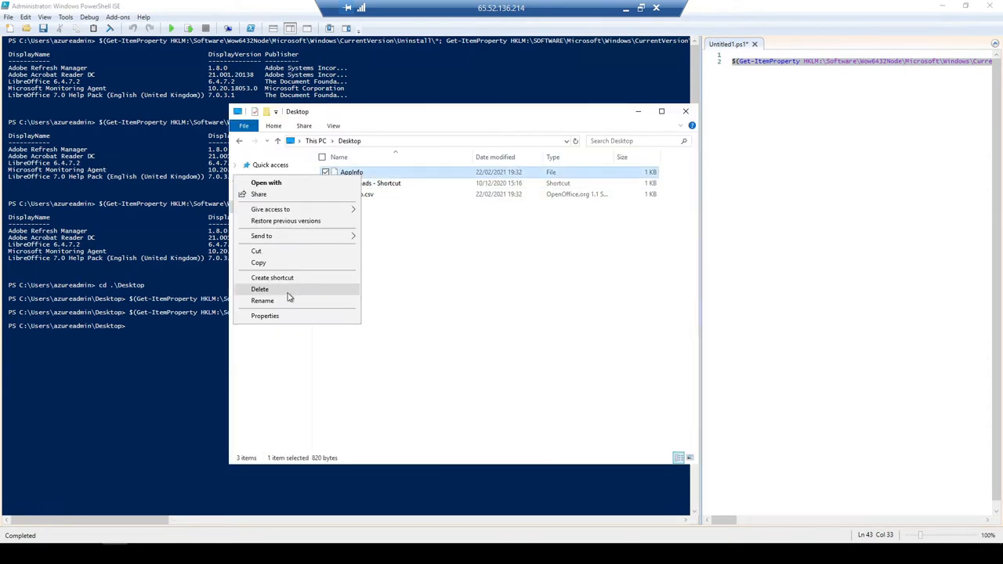
left_click(260, 288)
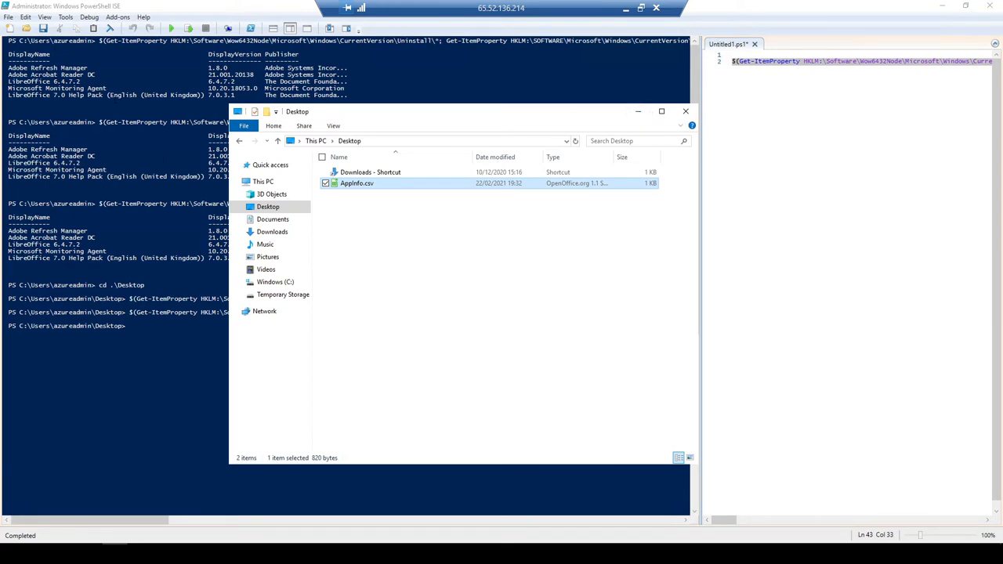
- Preview AppInfo.csv in the import dialog, then dismiss it without opening
double_click(357, 182)
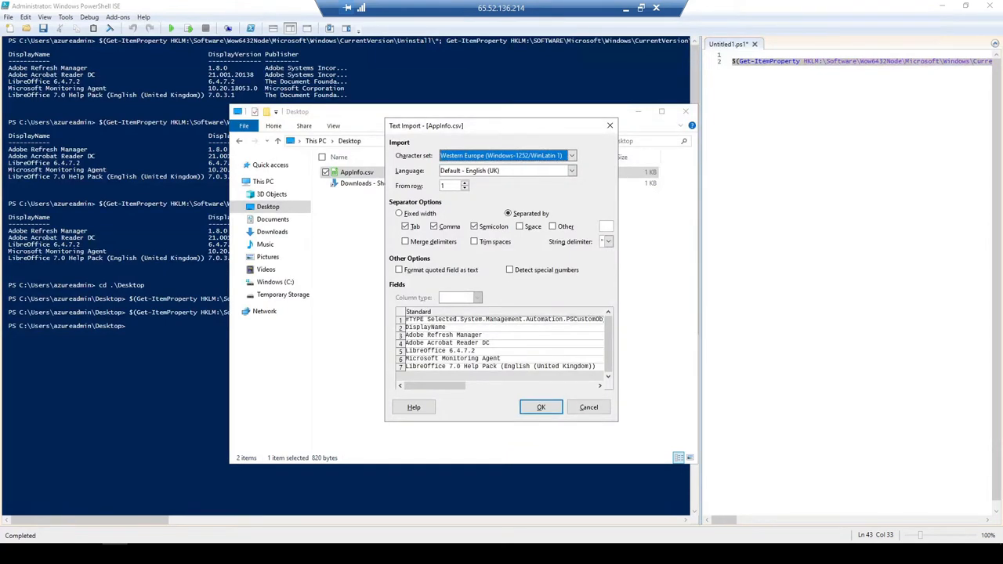
mouse_move(488, 129)
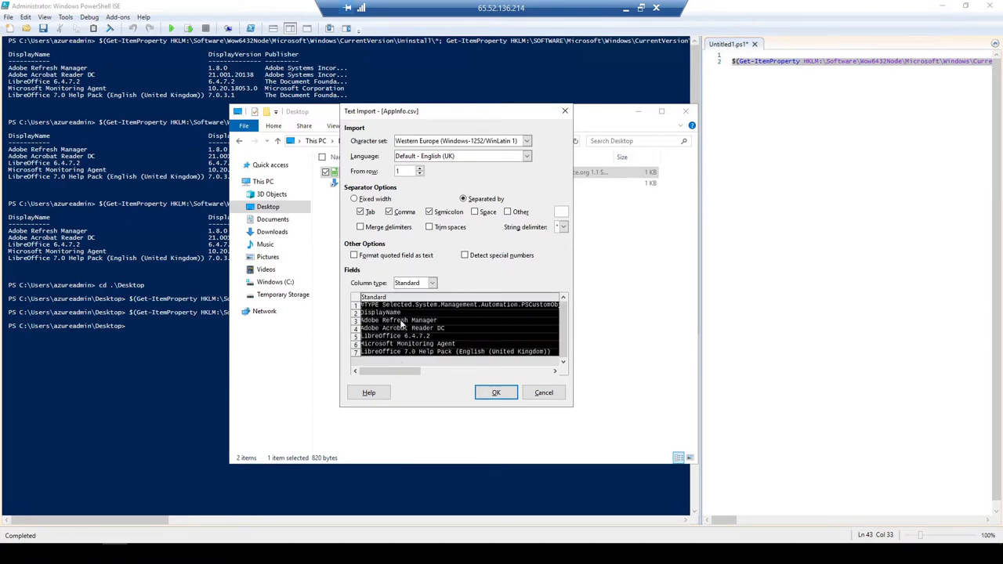
left_click(544, 392)
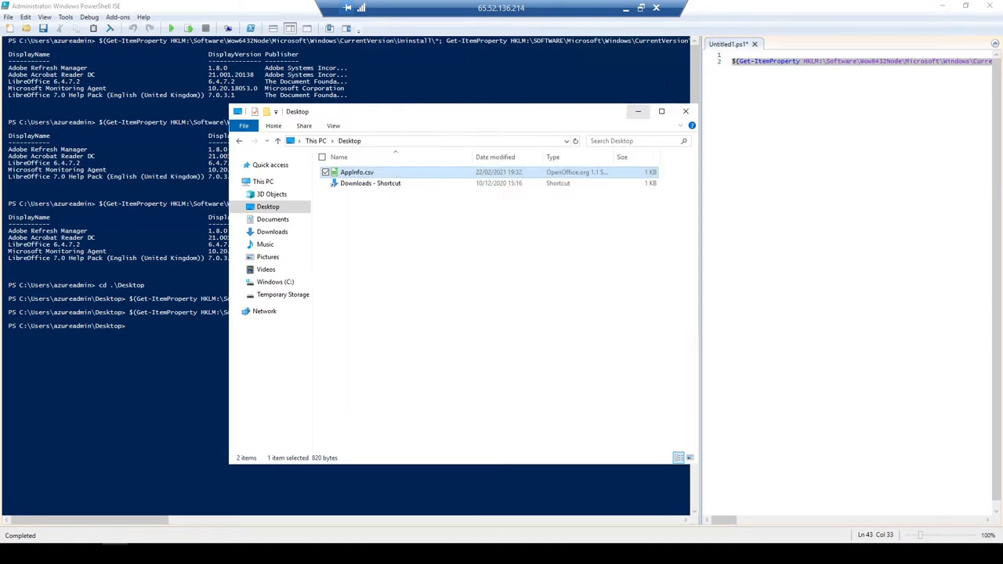
- Add -NoTypeInformation to the Export-CSV command and rerun it
left_click(686, 109)
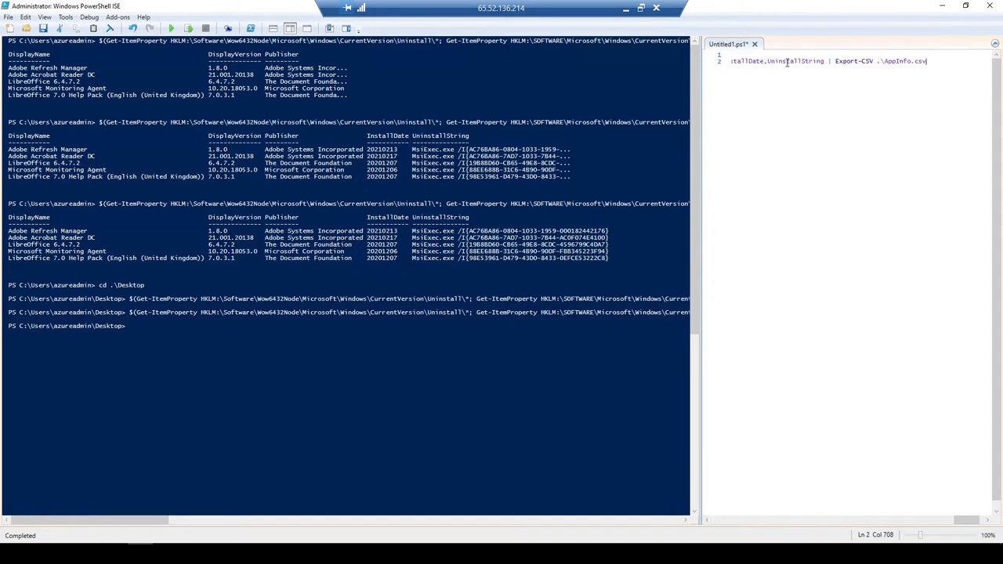
type("-No")
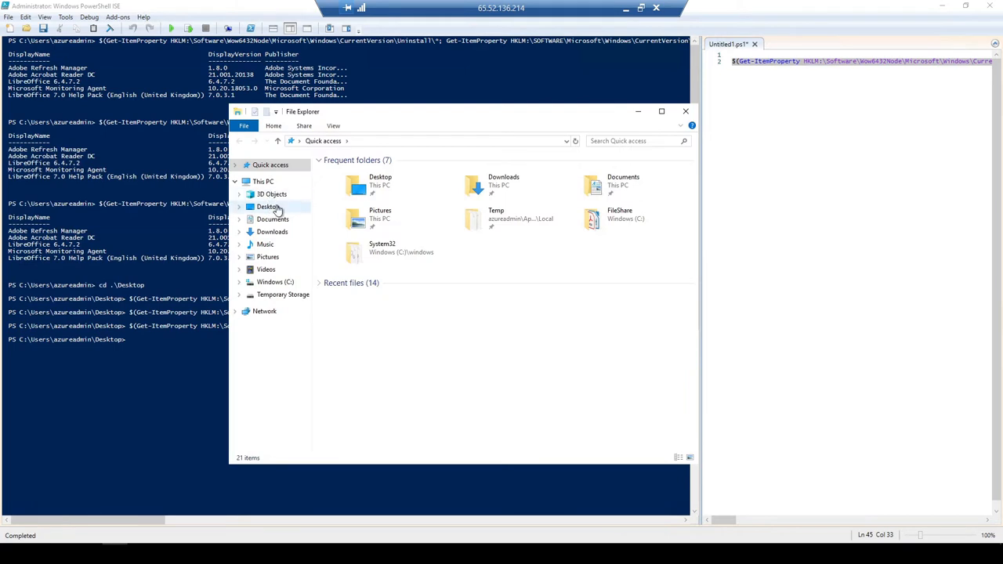
- Preview the regenerated AppInfo.csv from the Desktop and dismiss the import dialog
left_click(268, 207)
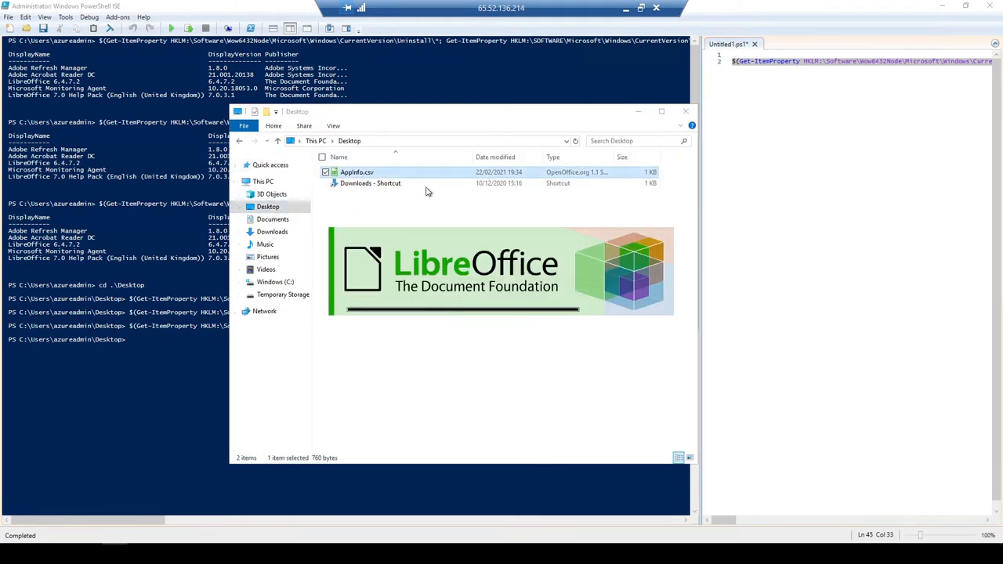
double_click(357, 171)
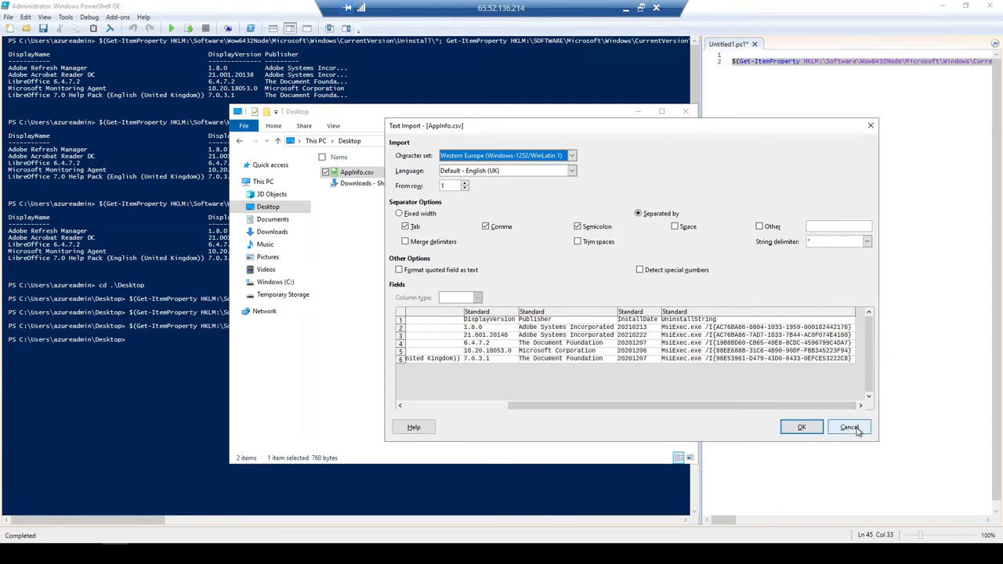
left_click(849, 426)
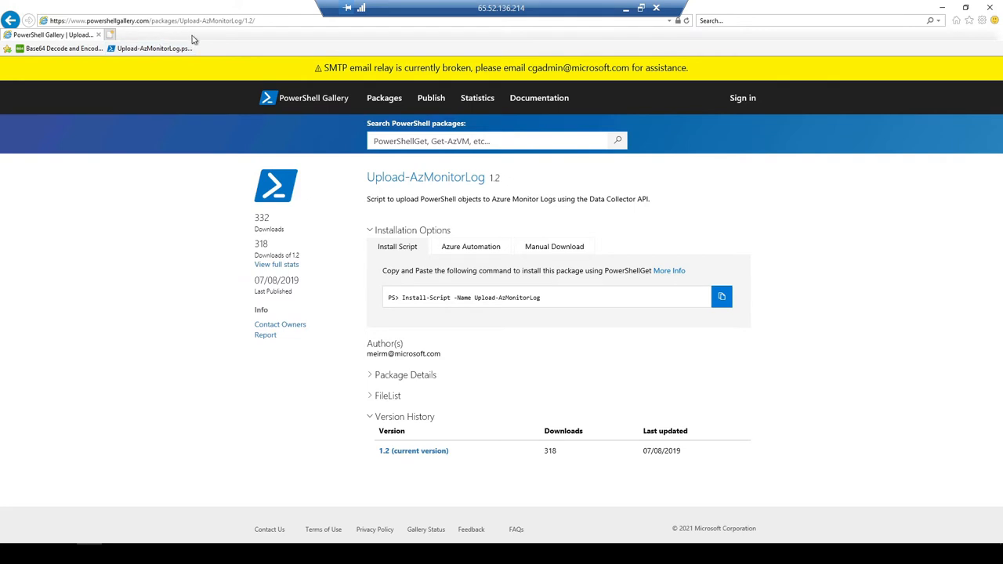
mouse_move(288, 72)
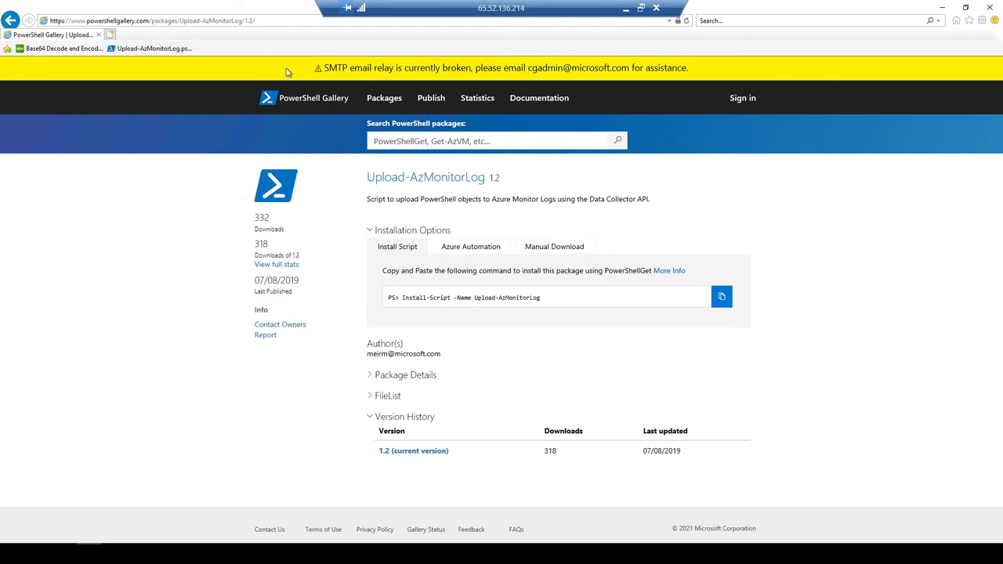
mouse_move(721, 296)
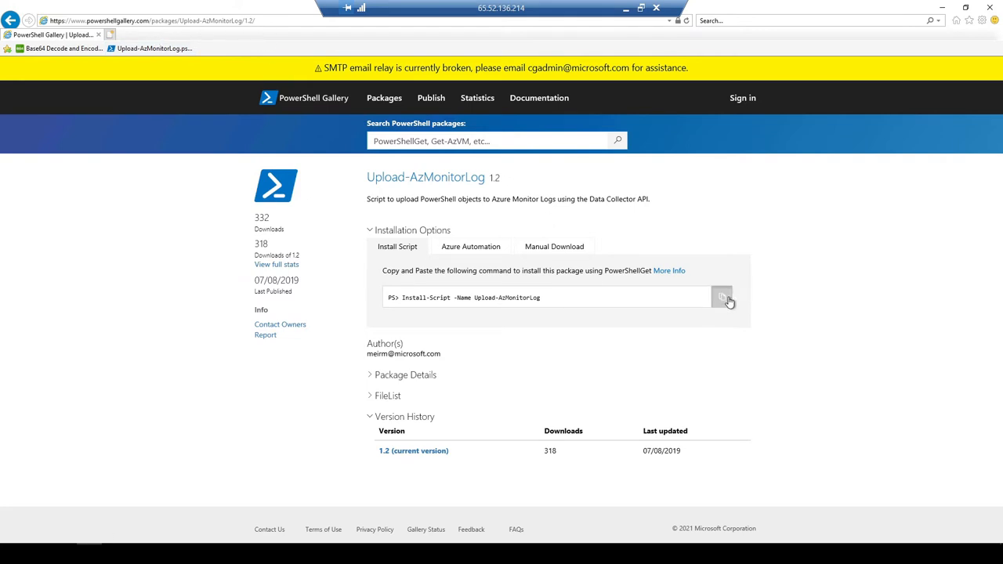
- Copy the Install-Script command for Upload-AzMonitorLog from the gallery page
left_click(721, 298)
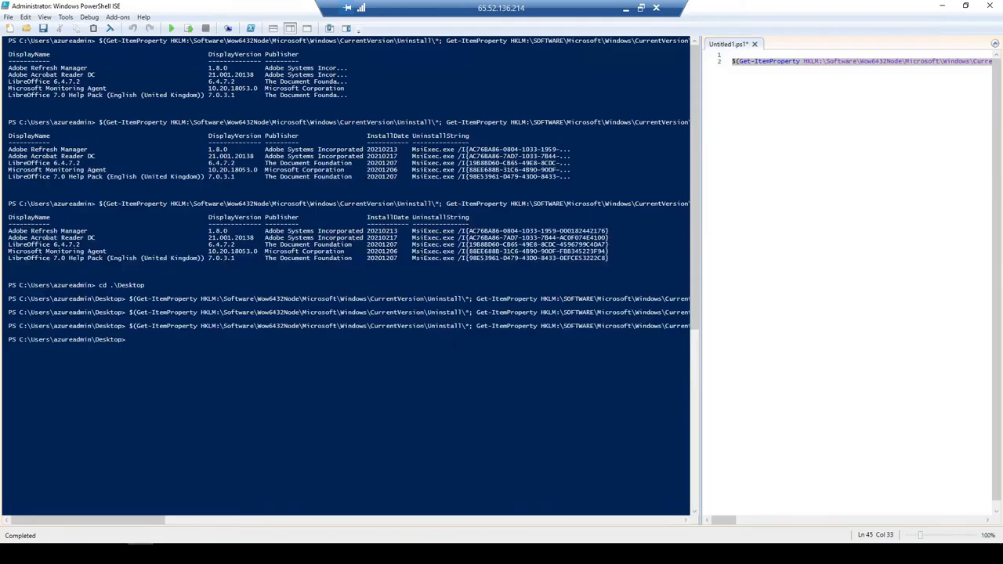
- Run 'Install-Script -Name Upload-AzMonitorLog' in the console
type("Install-Script -Name Upload-AzMonitorLog")
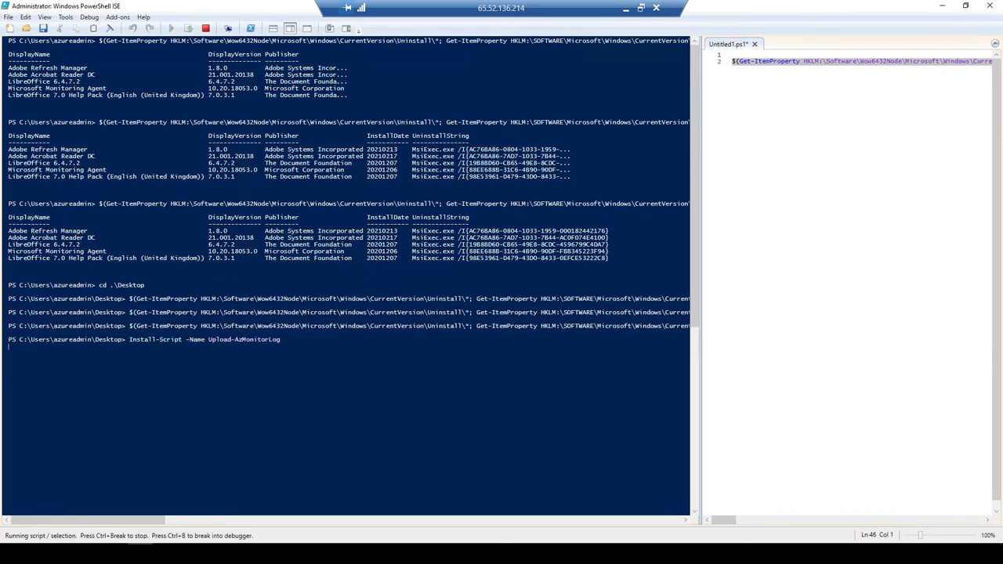
key("Return")
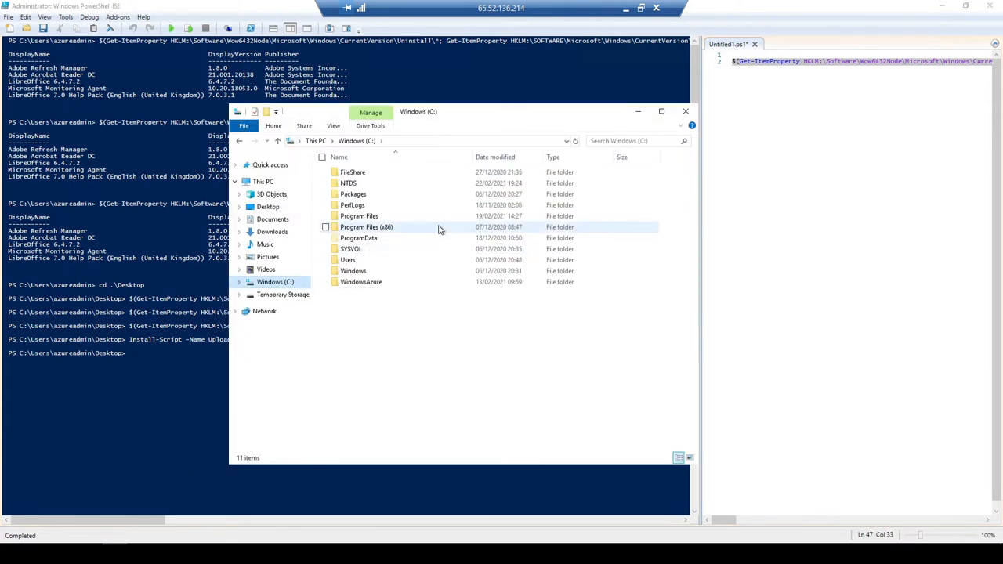
- Copy Upload-AzMonitorLog.ps1 from Program Files\WindowsPowerShell\Scripts to the Desktop
double_click(359, 216)
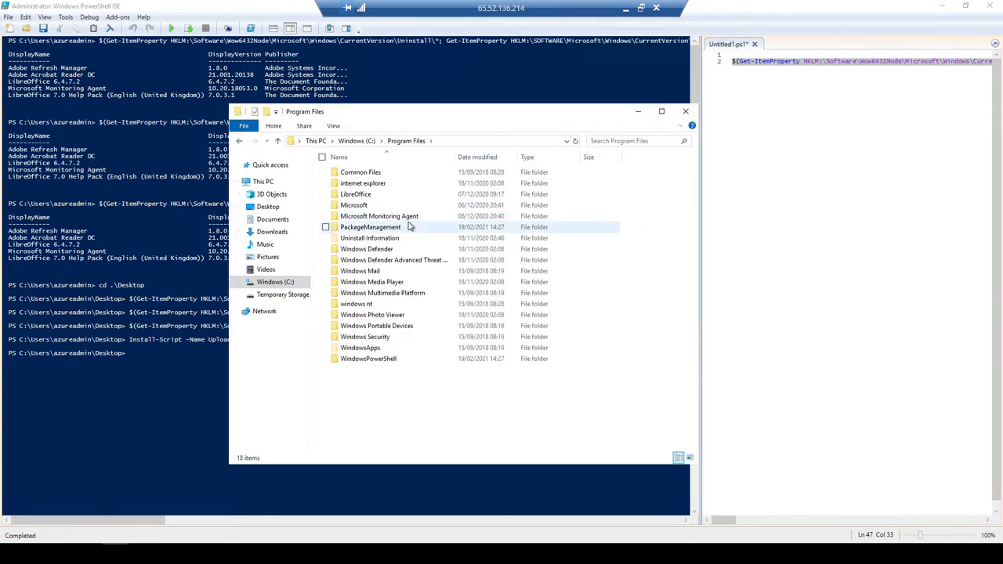
double_click(366, 357)
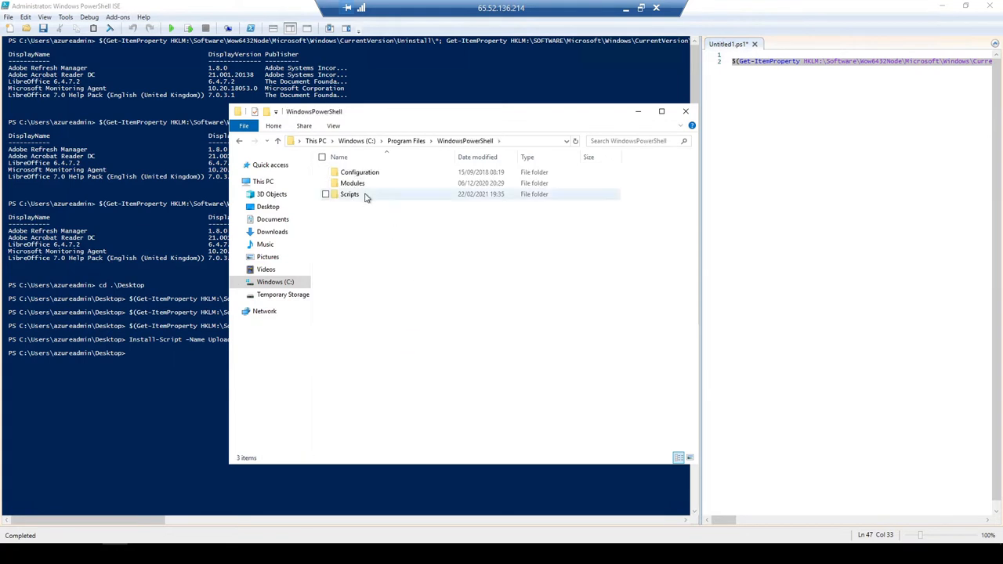
double_click(350, 194)
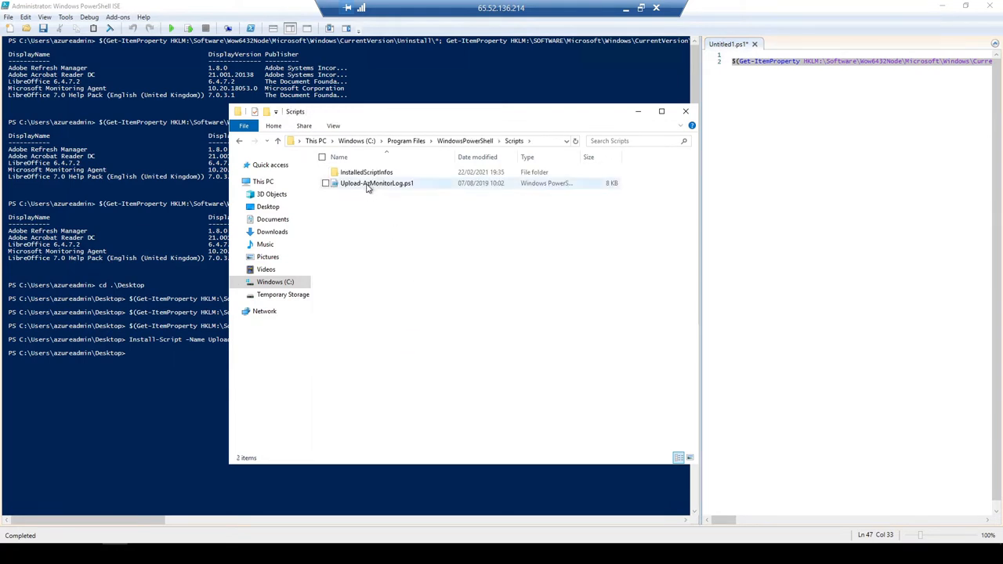
right_click(376, 182)
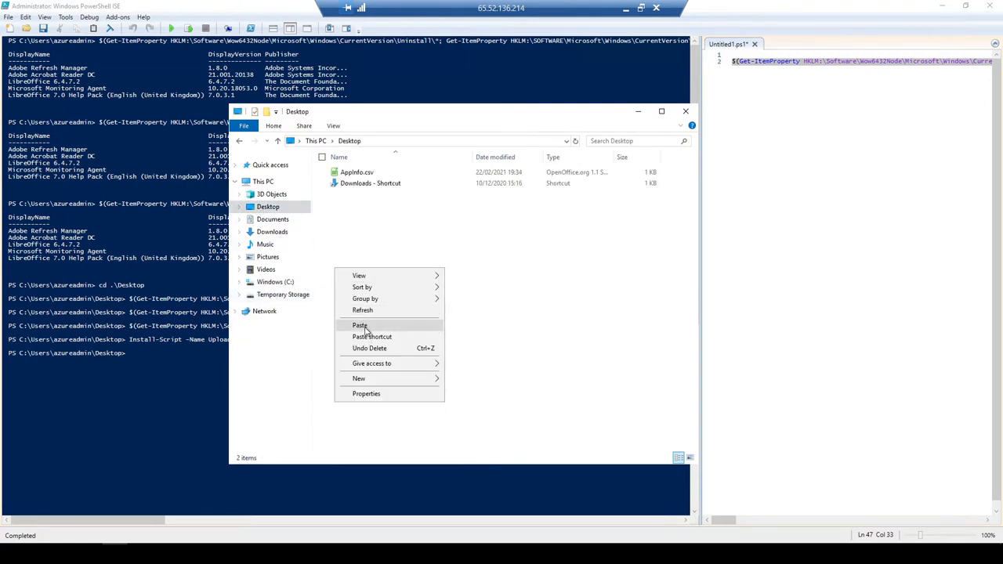
left_click(361, 325)
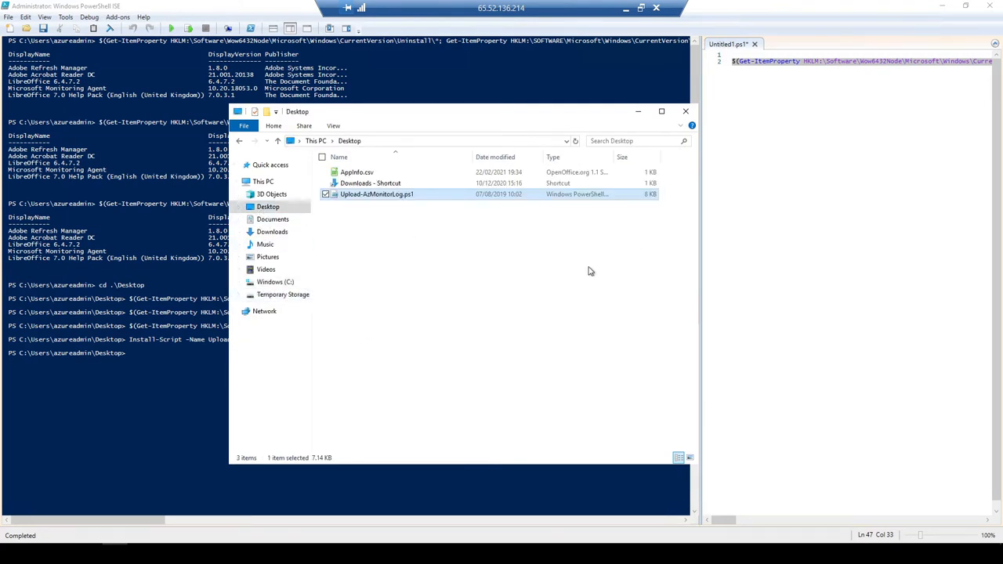
mouse_move(550, 207)
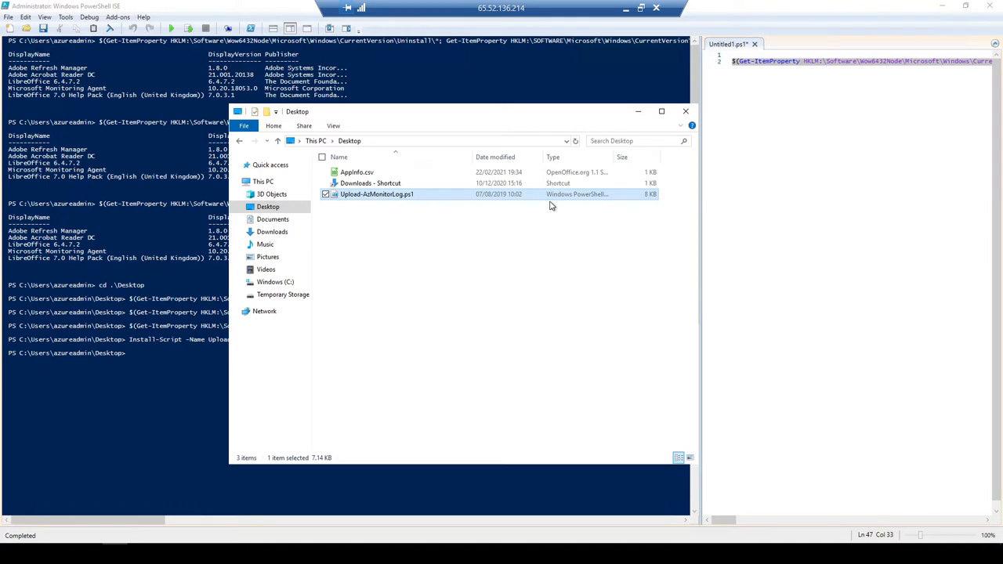
mouse_move(516, 217)
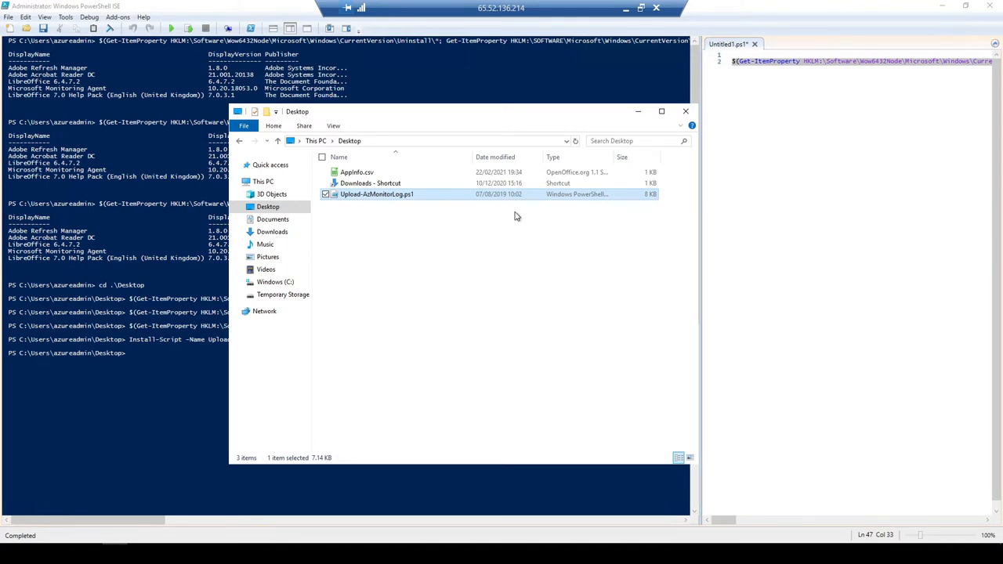
- Open the Desktop copy of Upload-AzMonitorLog.ps1 for editing
right_click(376, 194)
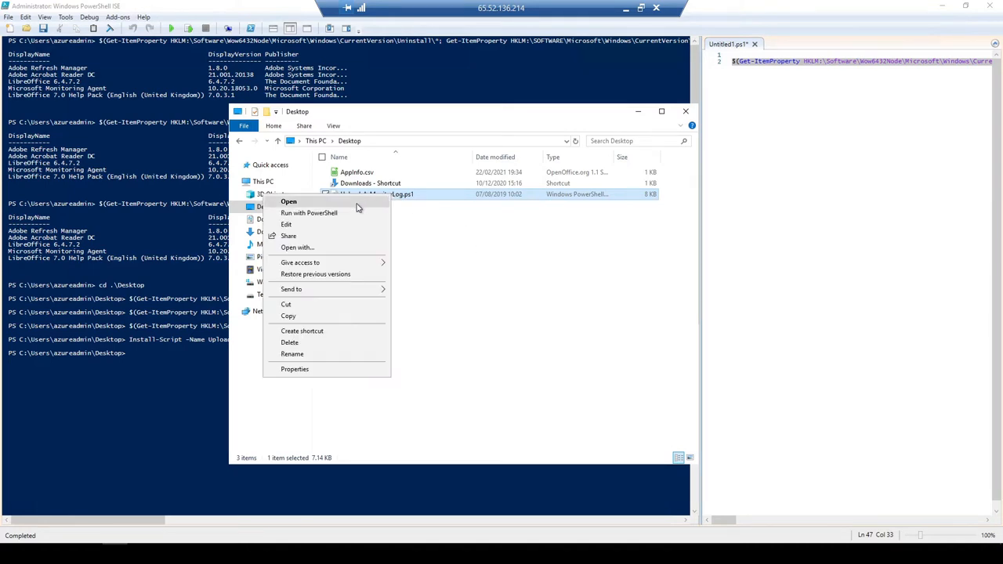
left_click(285, 224)
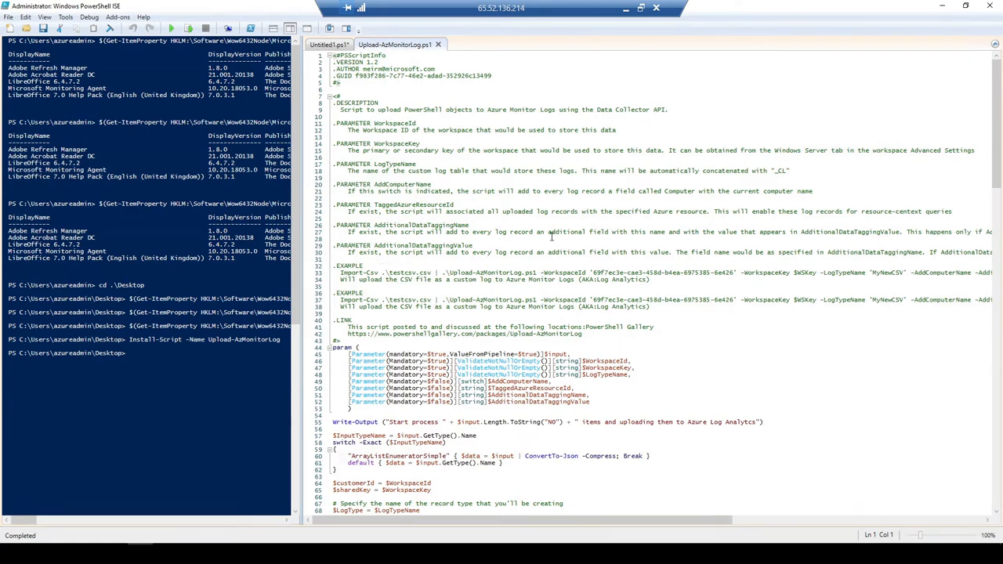
- Scroll through Upload-AzMonitorLog.ps1 to review its help text, param() block and Build-Signature function
scroll("down", 3)
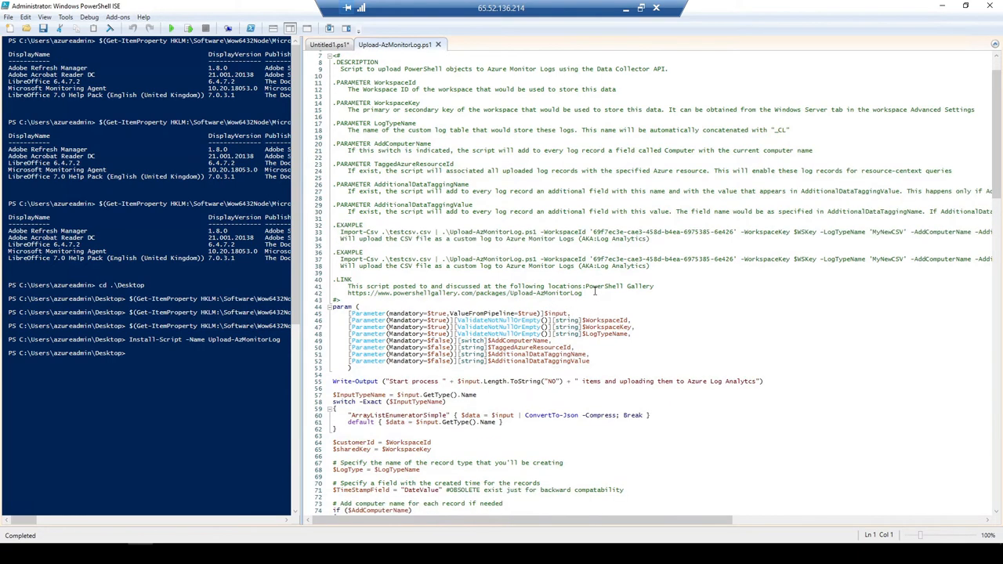
scroll("down", 3)
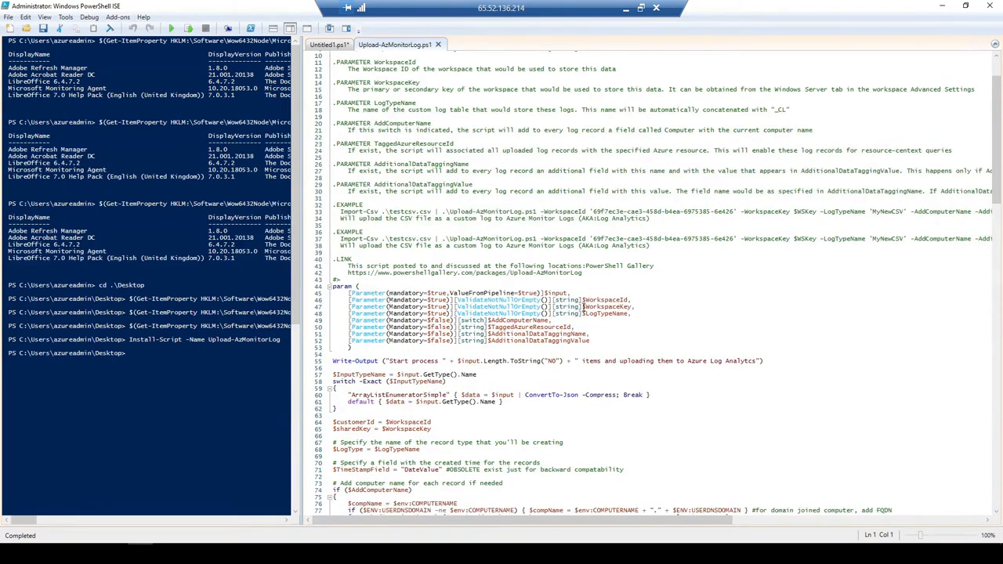
scroll("down", 3)
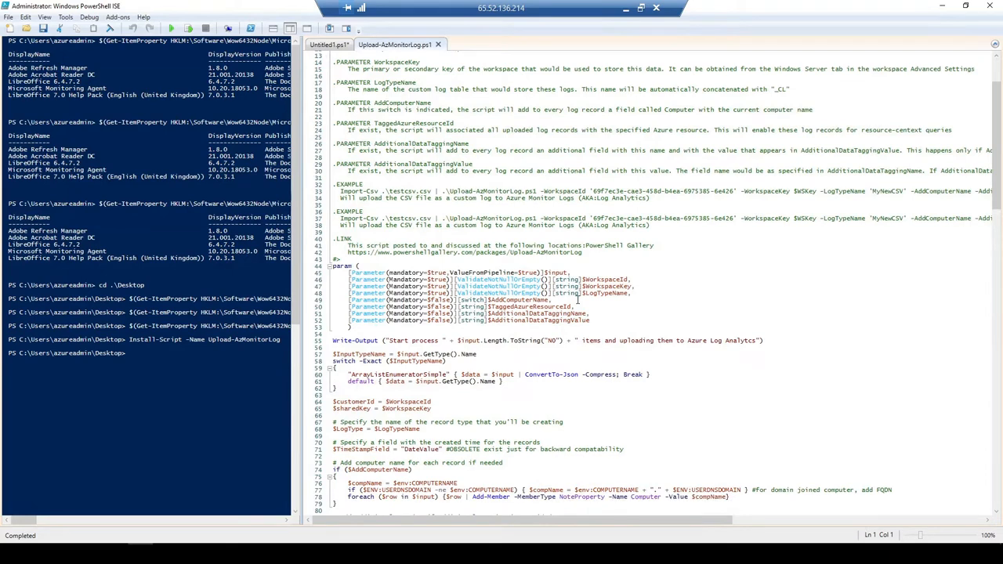
scroll("down", 3)
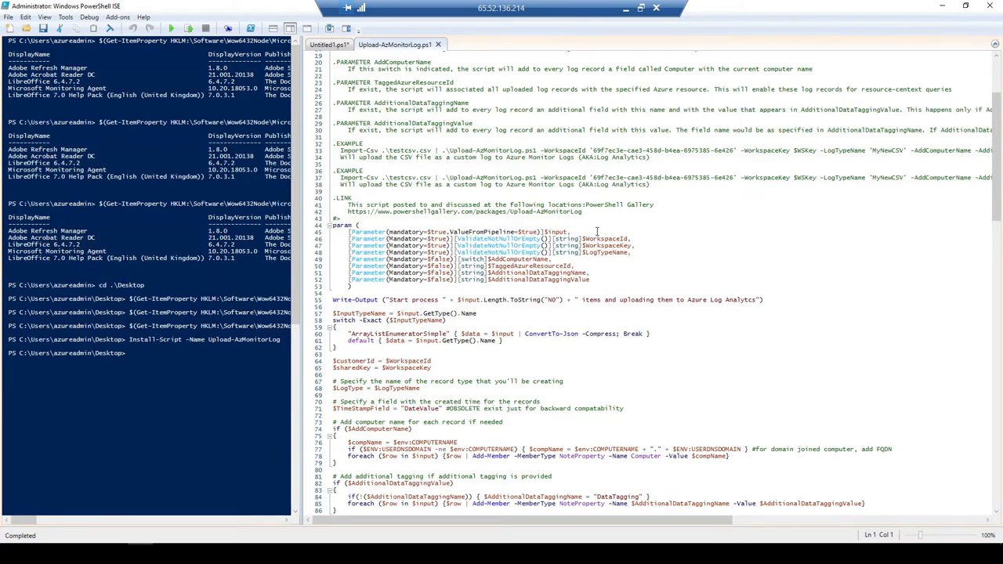
mouse_move(623, 263)
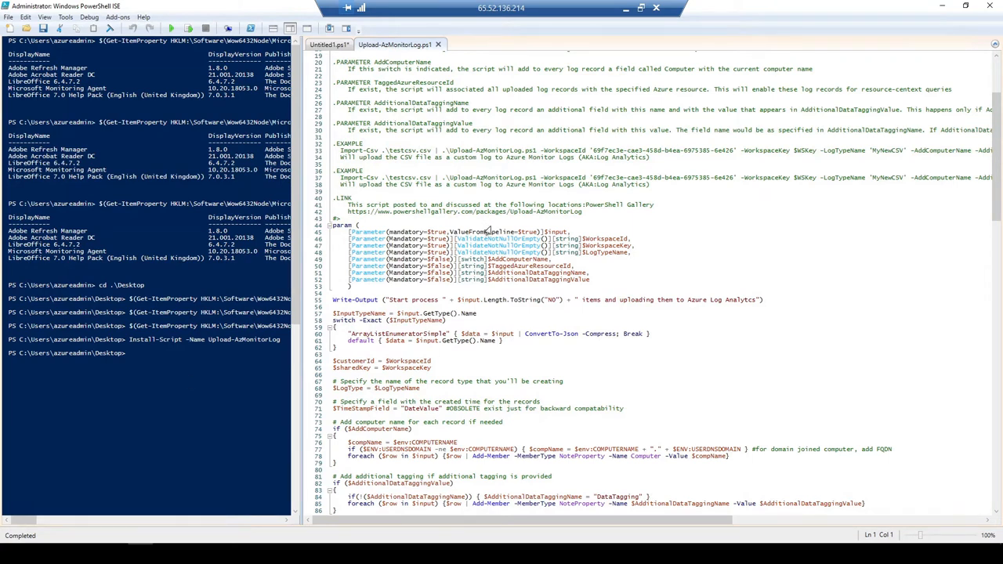
left_click(580, 260)
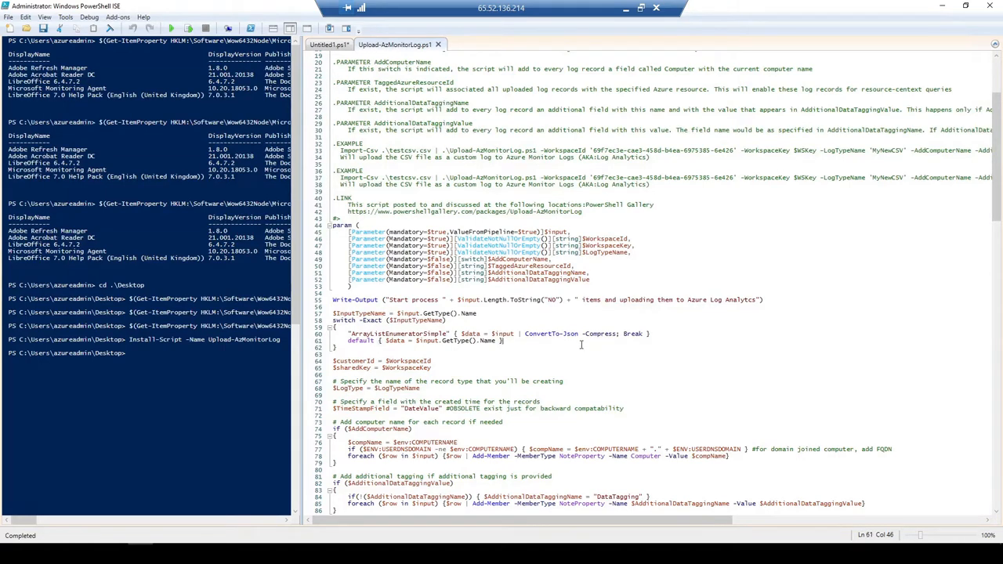
scroll("down", 3)
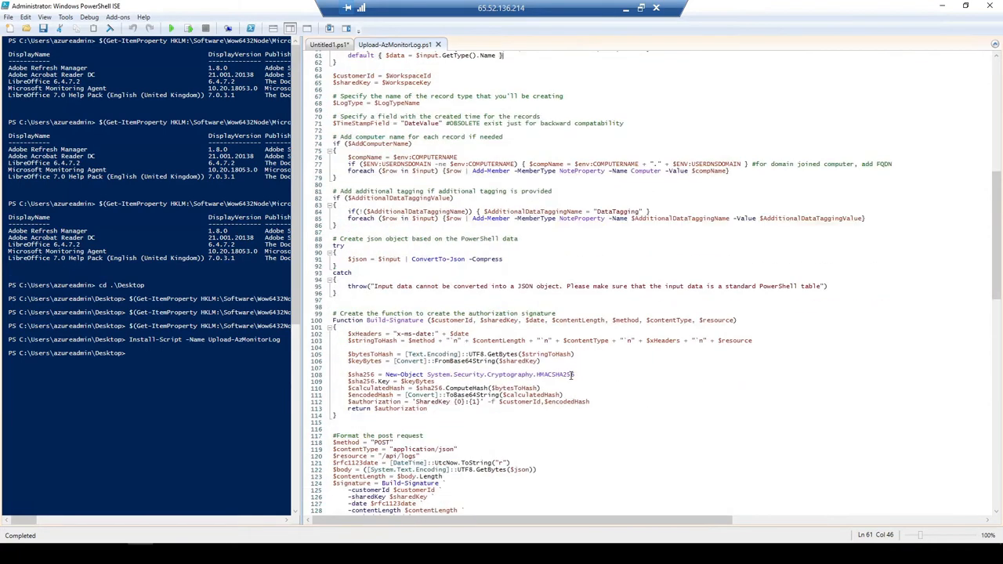
scroll("down", 3)
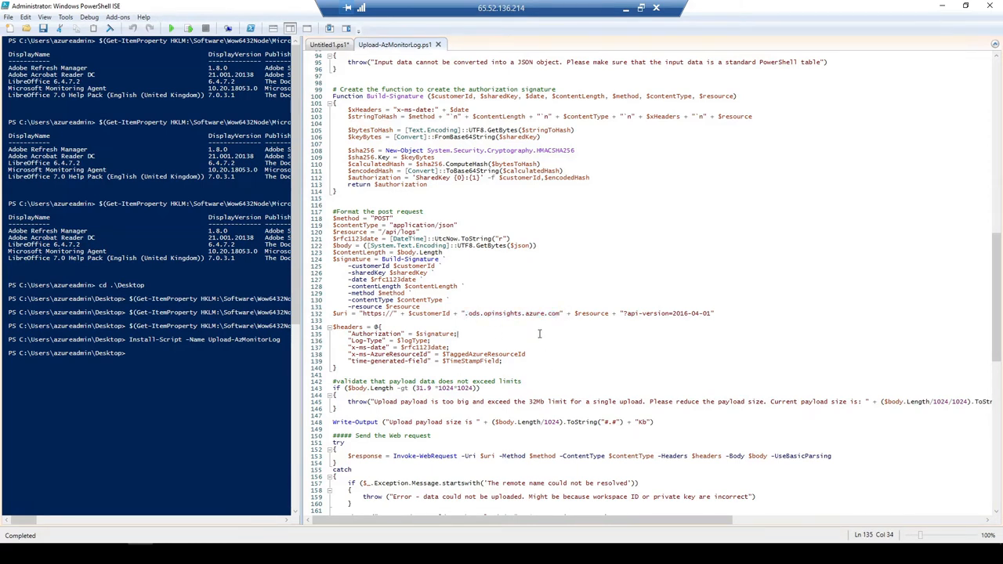
mouse_move(456, 249)
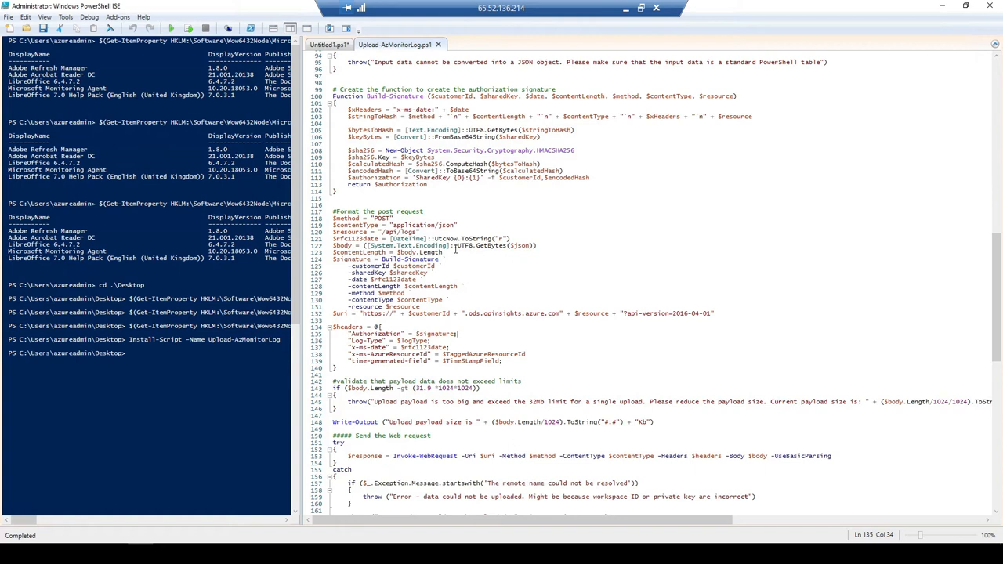
mouse_move(482, 282)
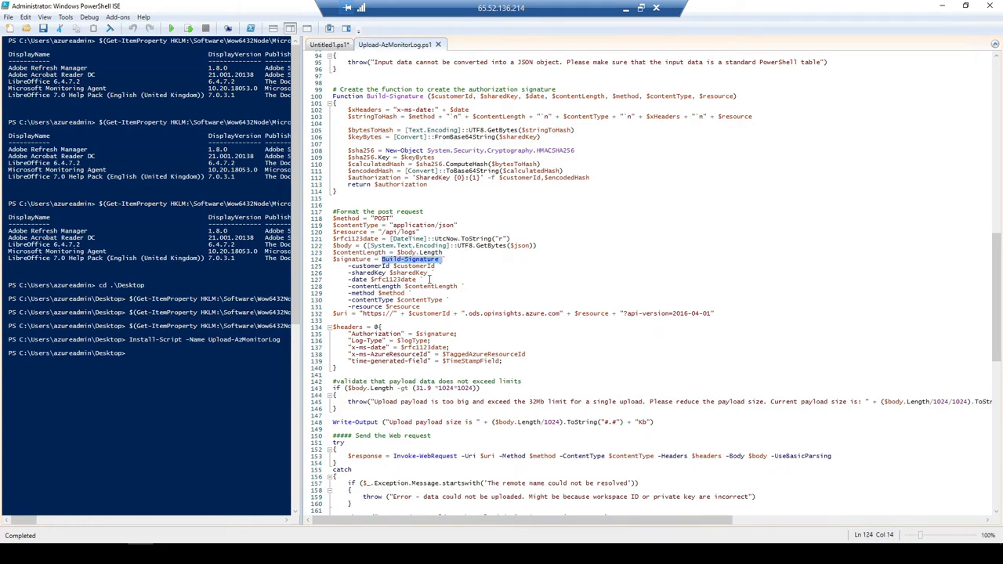
scroll("up", 3)
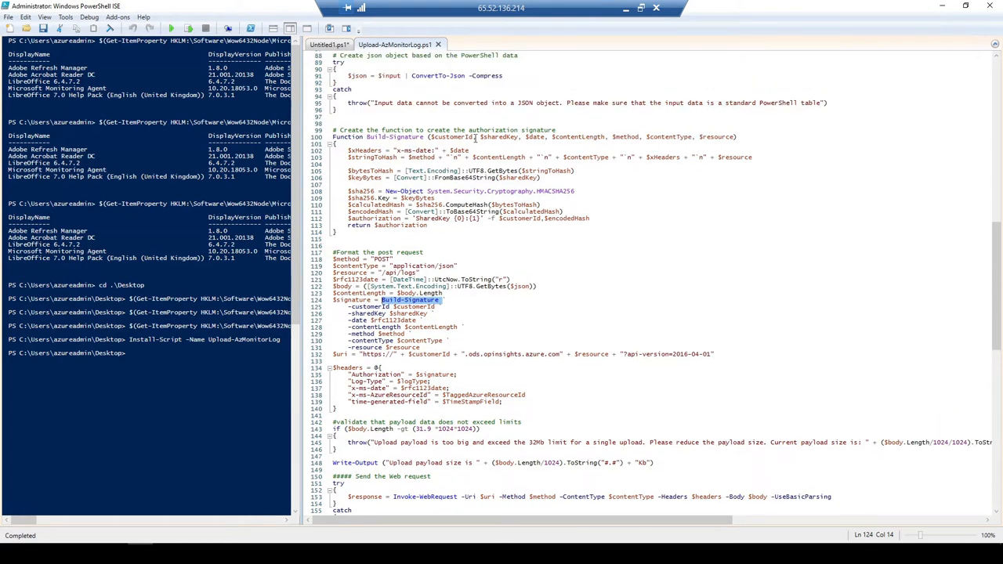
scroll("up", 3)
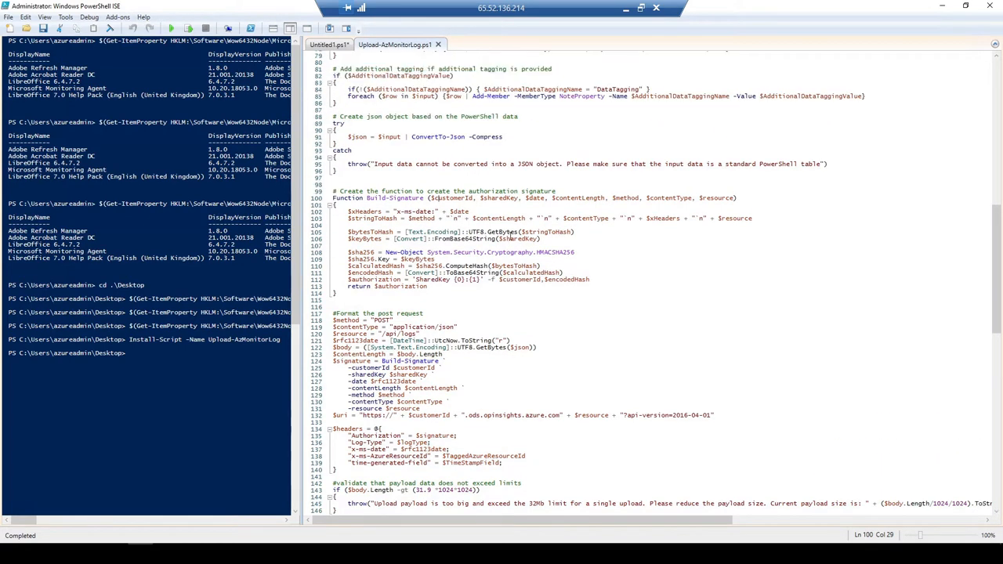
scroll("up", 3)
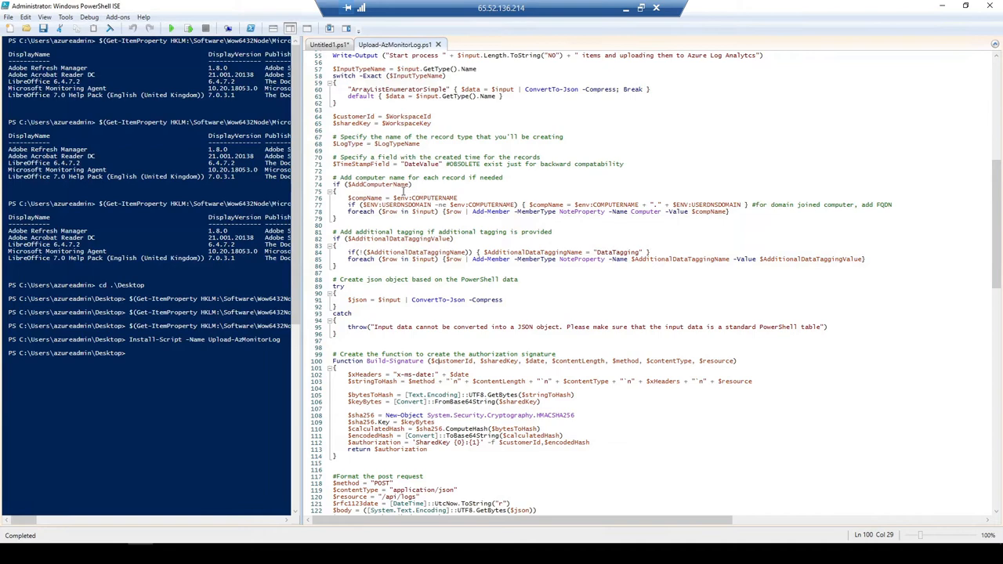
scroll("down", 3)
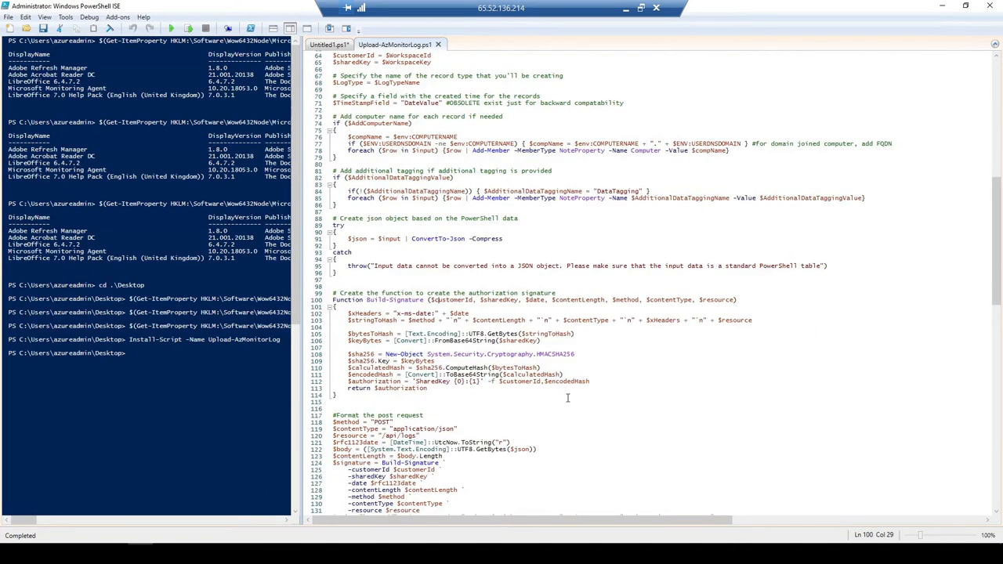
scroll("down", 3)
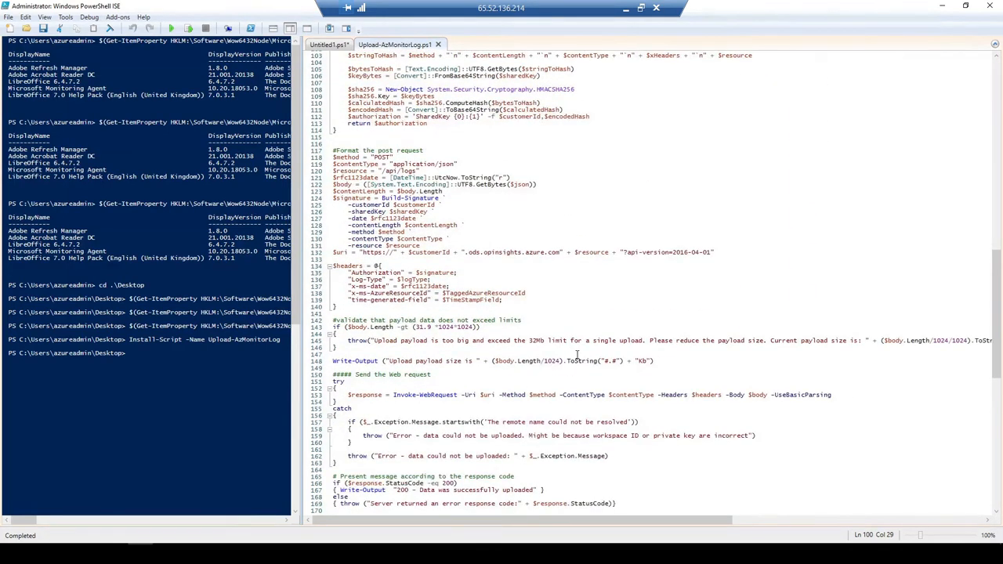
scroll("down", 3)
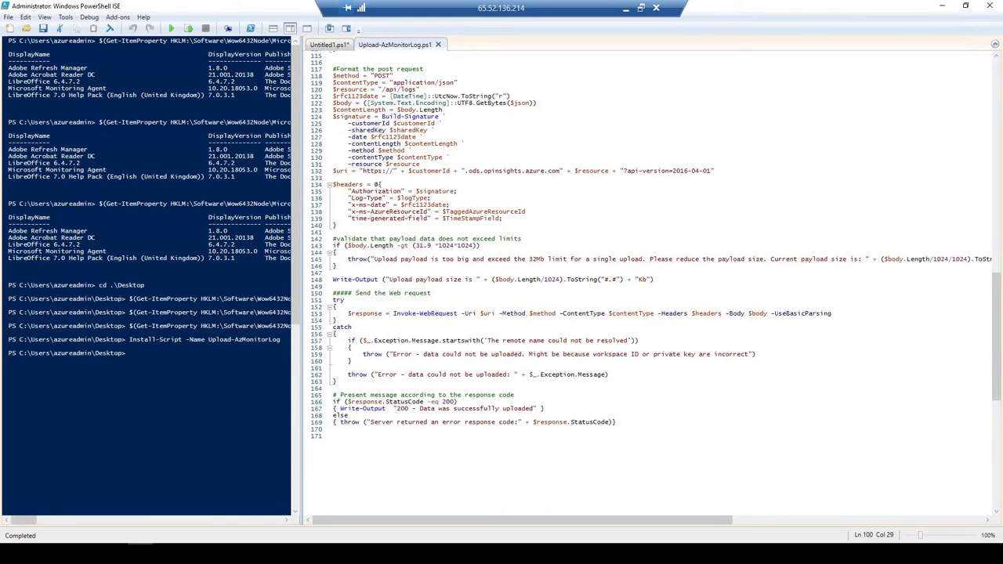
mouse_move(392, 111)
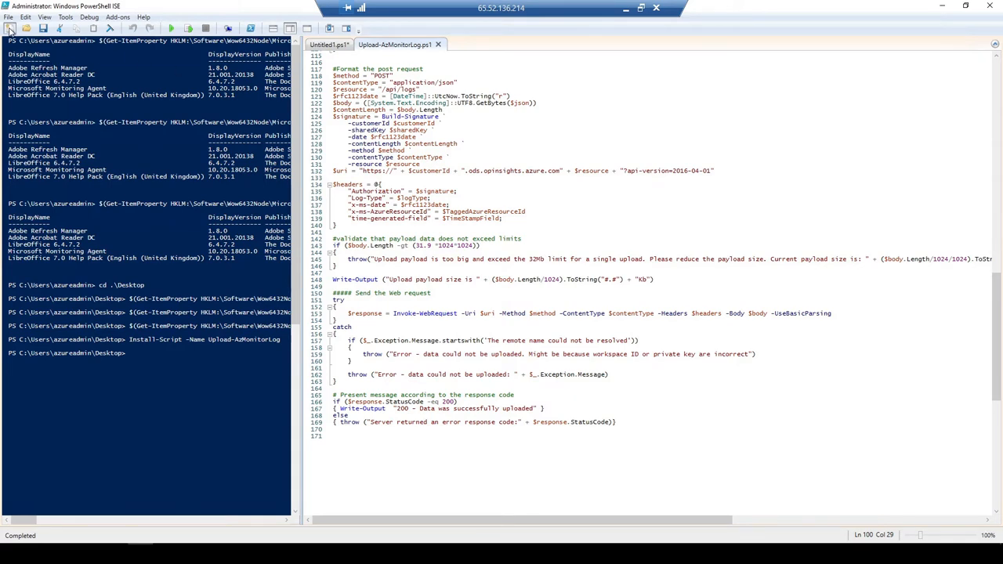
left_click(9, 29)
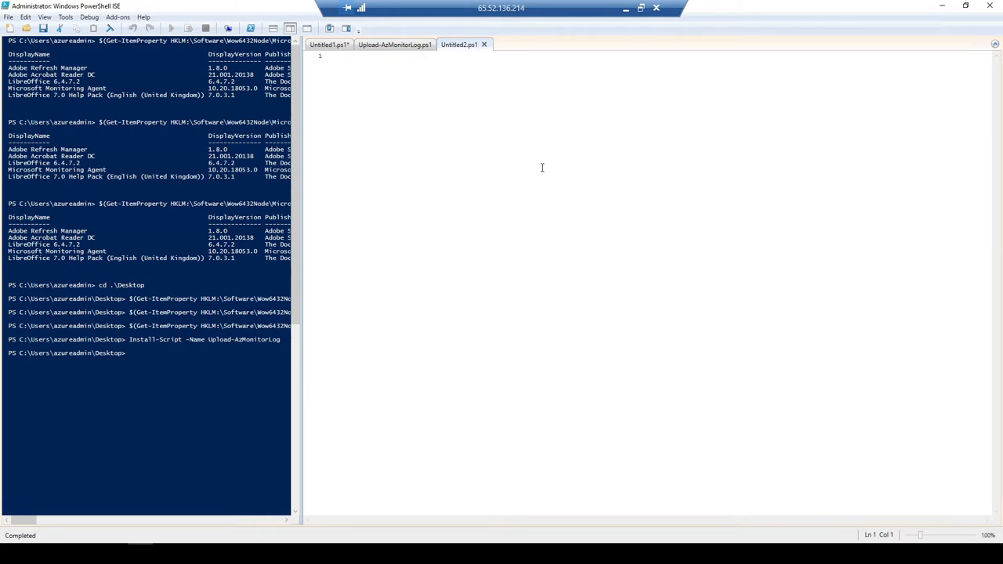
- Define $workspaceID as "a5af19c4-f475-4956-b793-c4fedf1717e3" and $workspacekey in a new script
type("$workspaceID = \"")
type("$workspaceKey = \"")
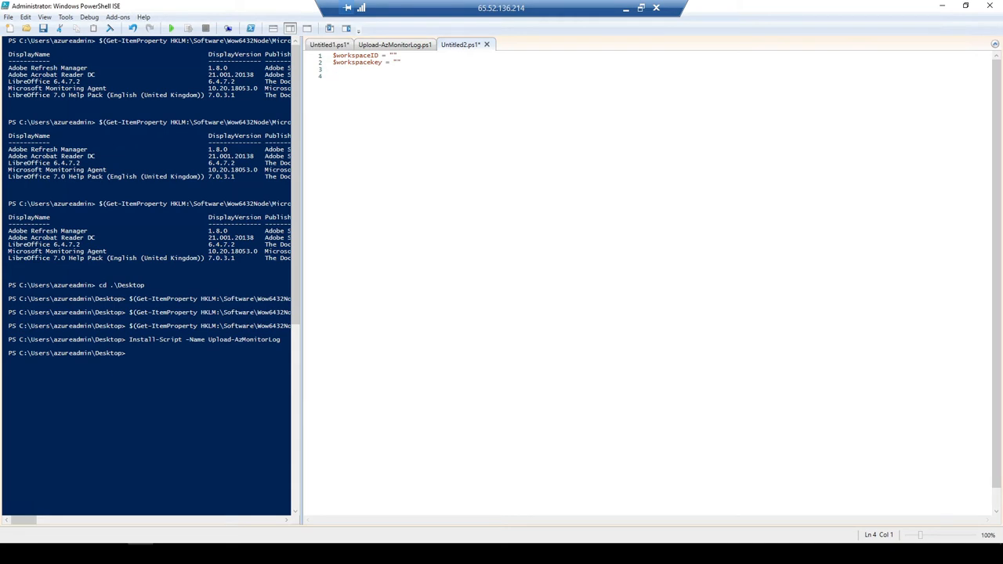
type("a5af19c4-f475-4956-b793-c4fedf1717e3")
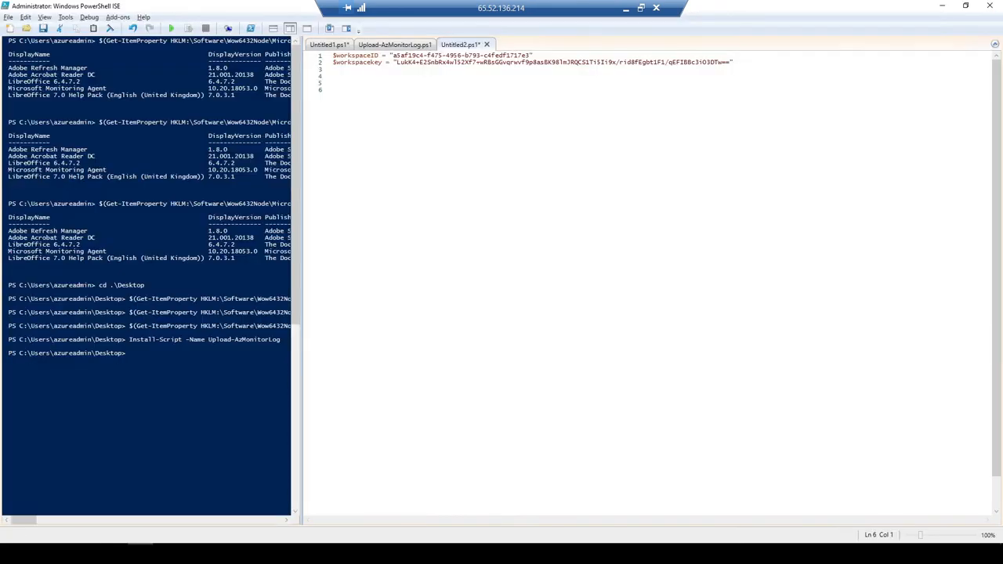
mouse_move(395, 112)
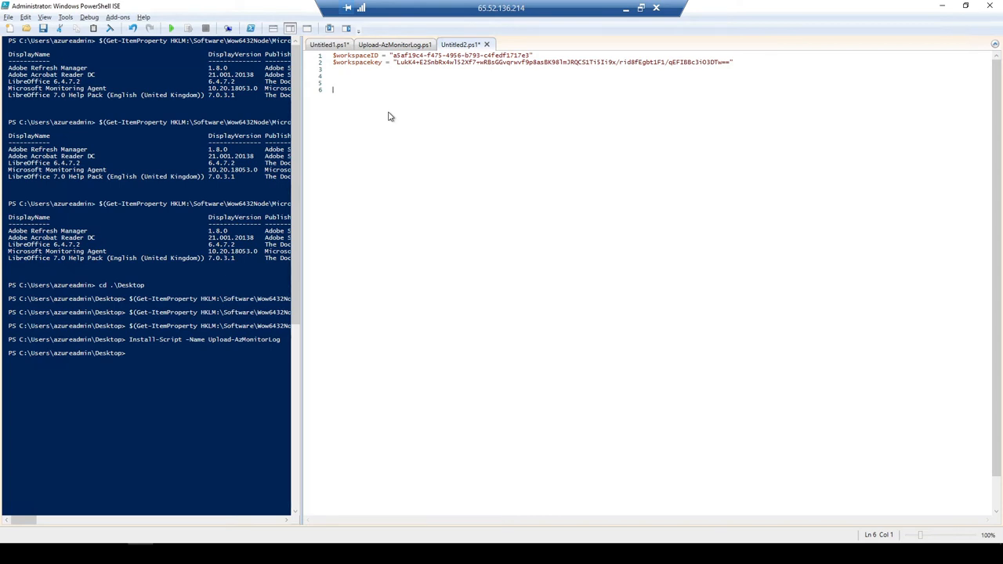
- Pipe .\AppInfo.csv into Upload-AzMonitorLog.ps1 with -WorkspaceId $workspaceID and -WorkspaceKey $workspacekey
type("In")
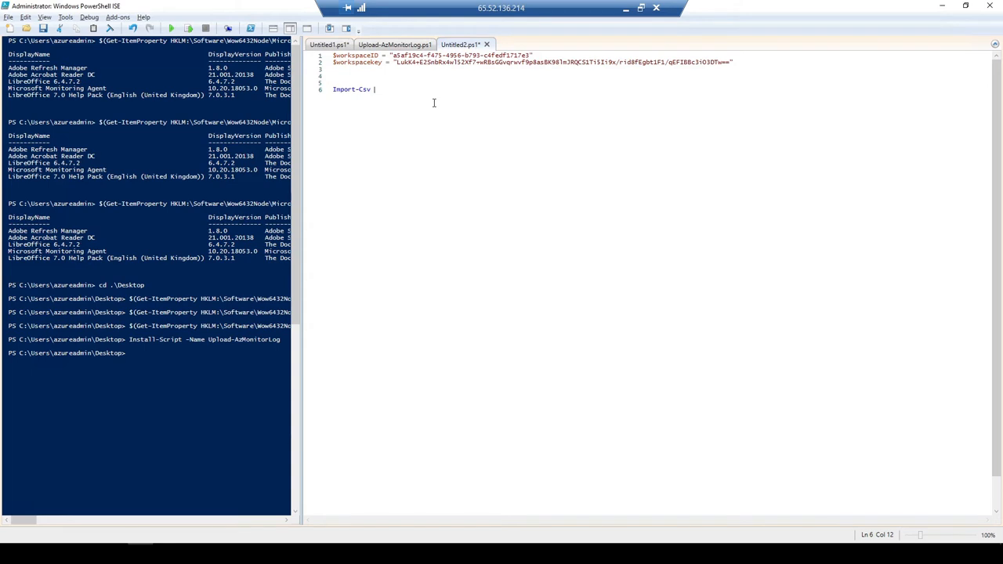
type(".\\")
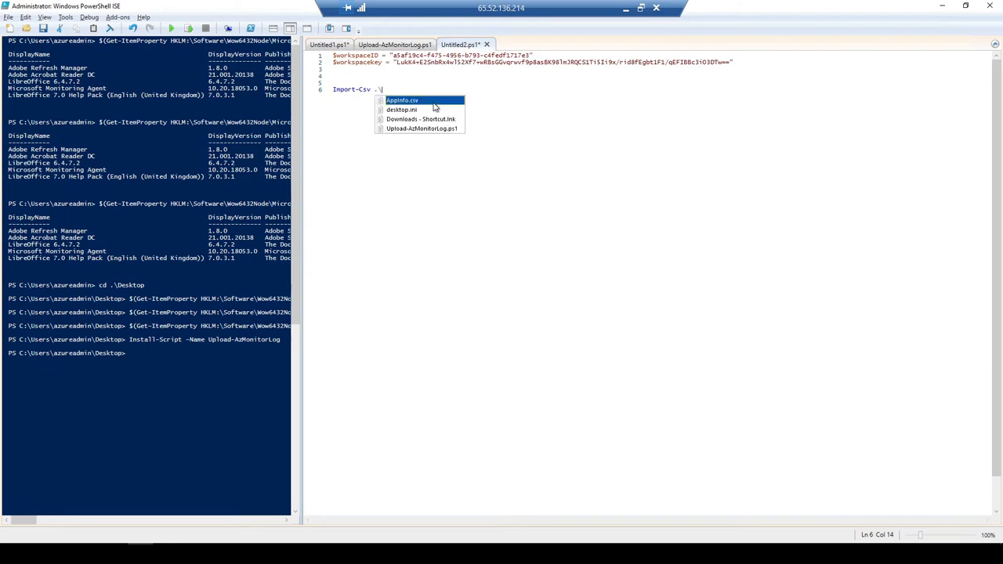
left_click(401, 100)
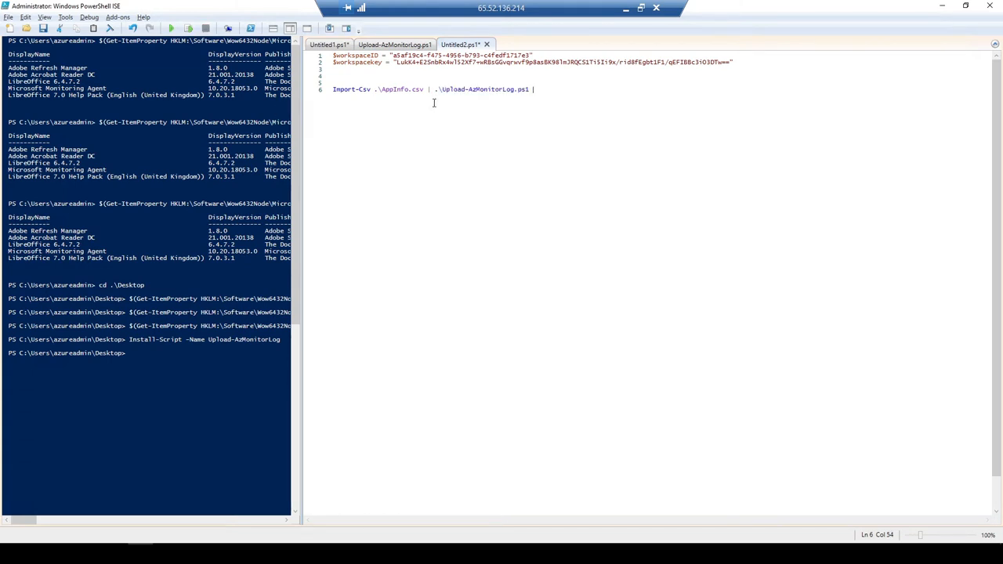
type("-WorkspaceId")
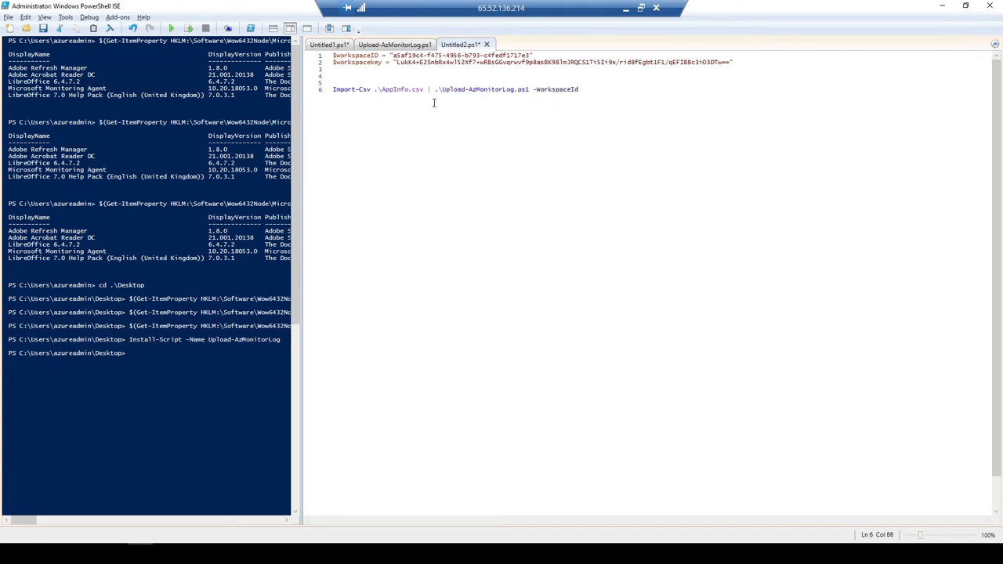
type("$workspaceID")
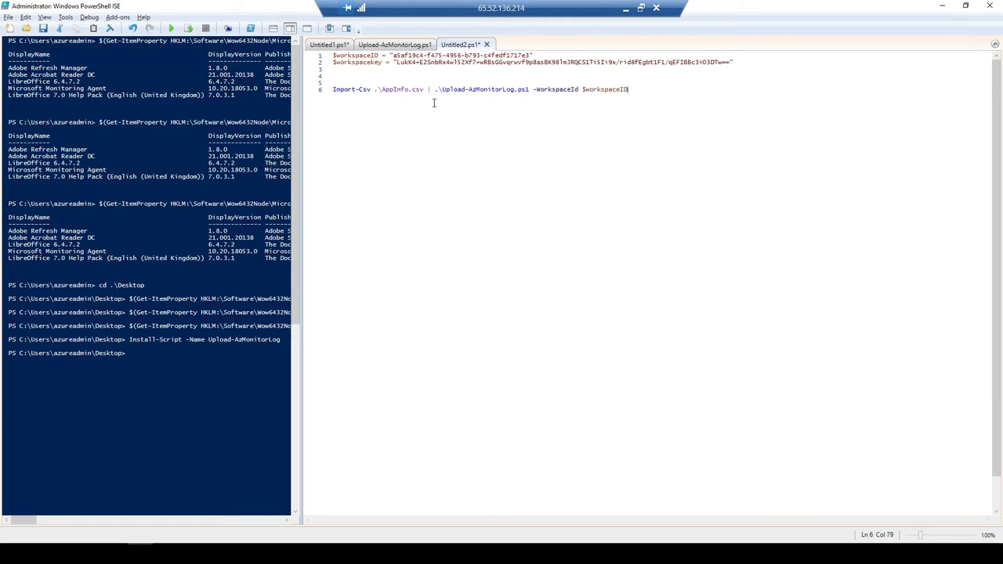
type("-WorkspaceKey")
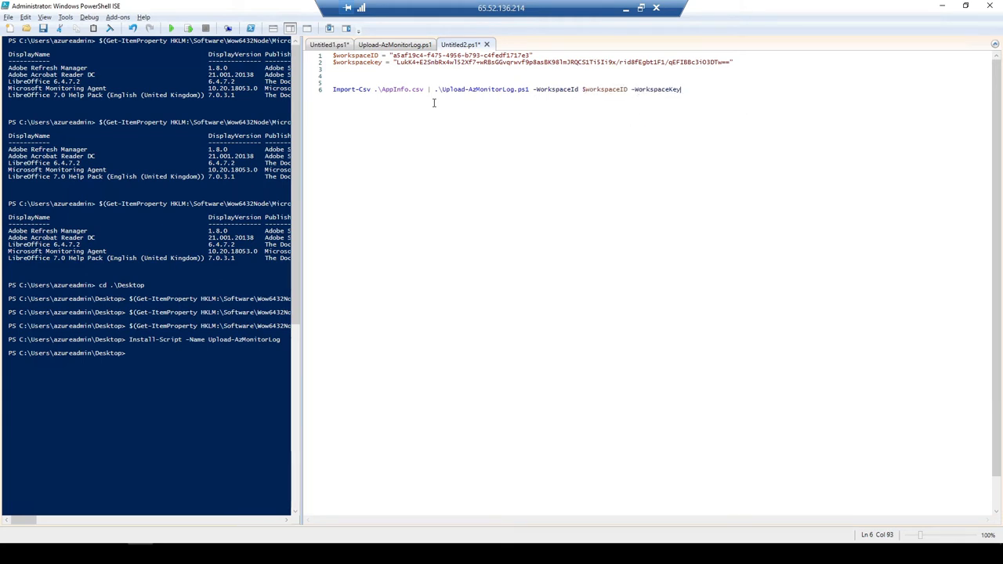
type("$workspacekey")
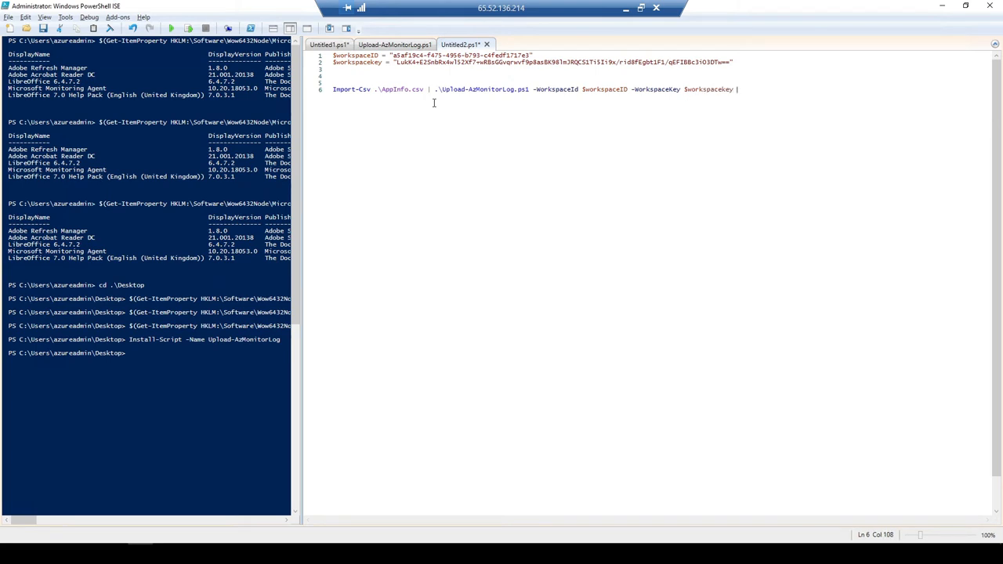
- Set -LogTypeName to "ApplicationInfo" and append -AddComputerName to the upload command
type("-lo")
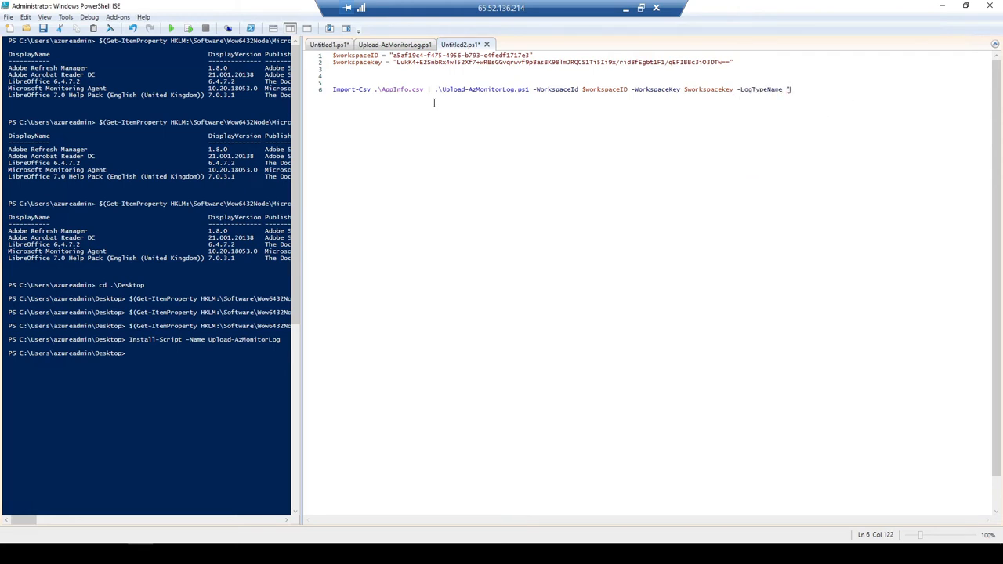
type("Appli")
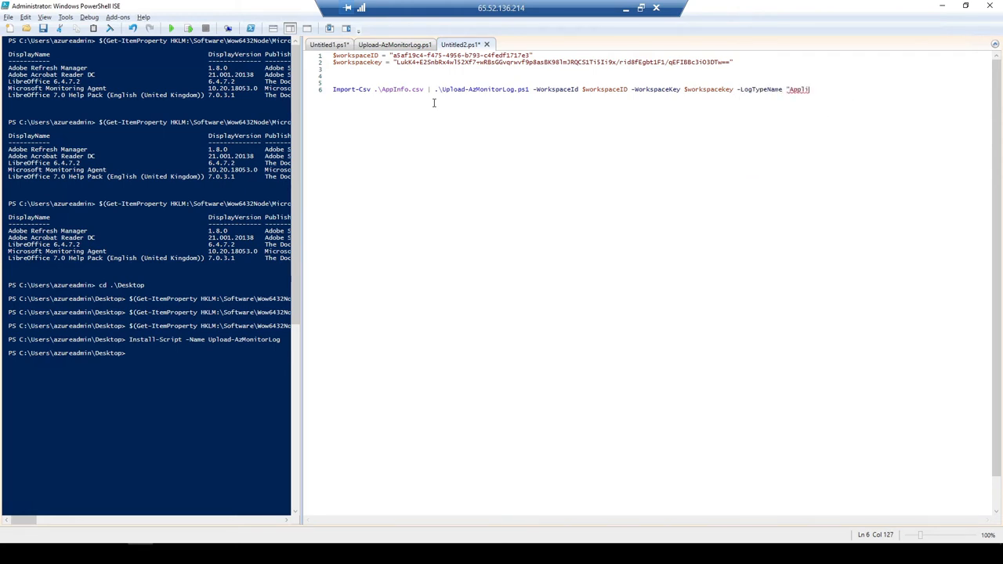
type("cationI")
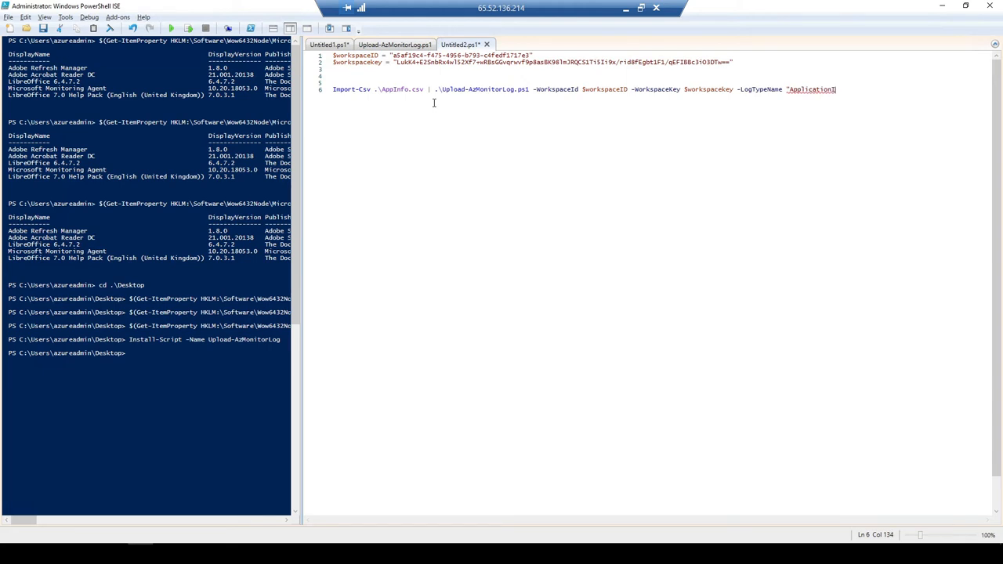
type("nfo\"")
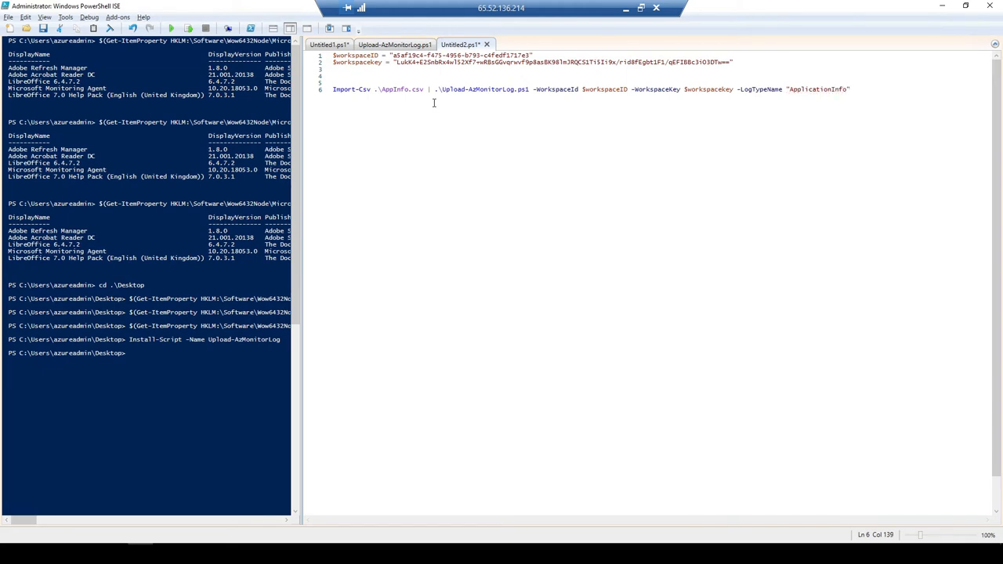
type("-AddComputerName")
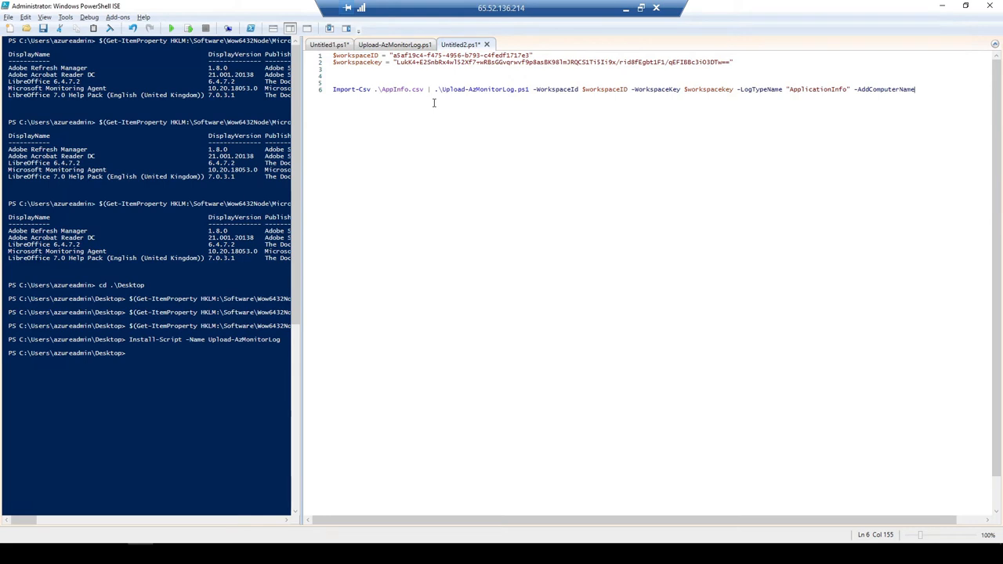
mouse_move(922, 116)
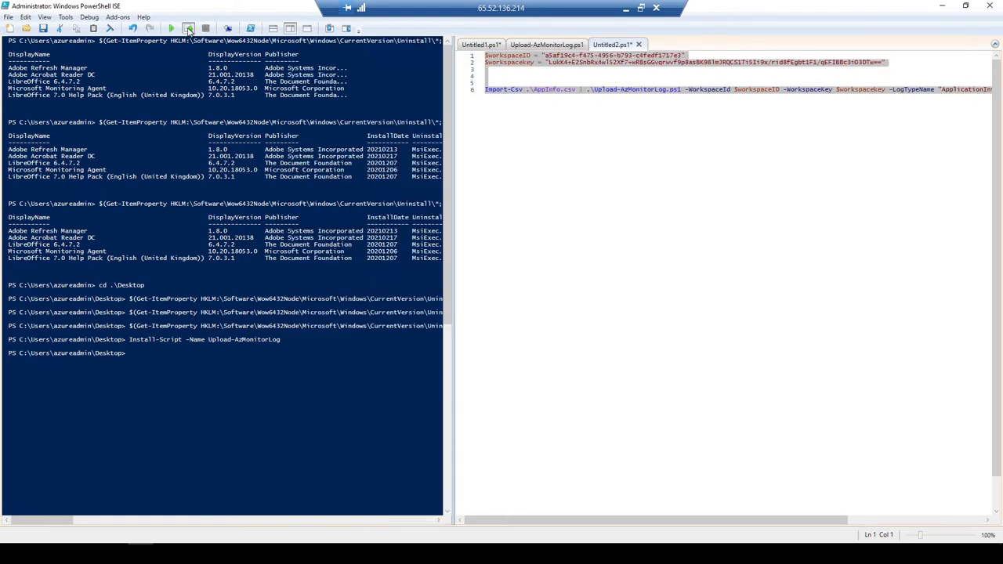
- Run the Upload-AzMonitorLog script and view the 5 uploaded events in the Sentinel workspace overview
left_click(171, 28)
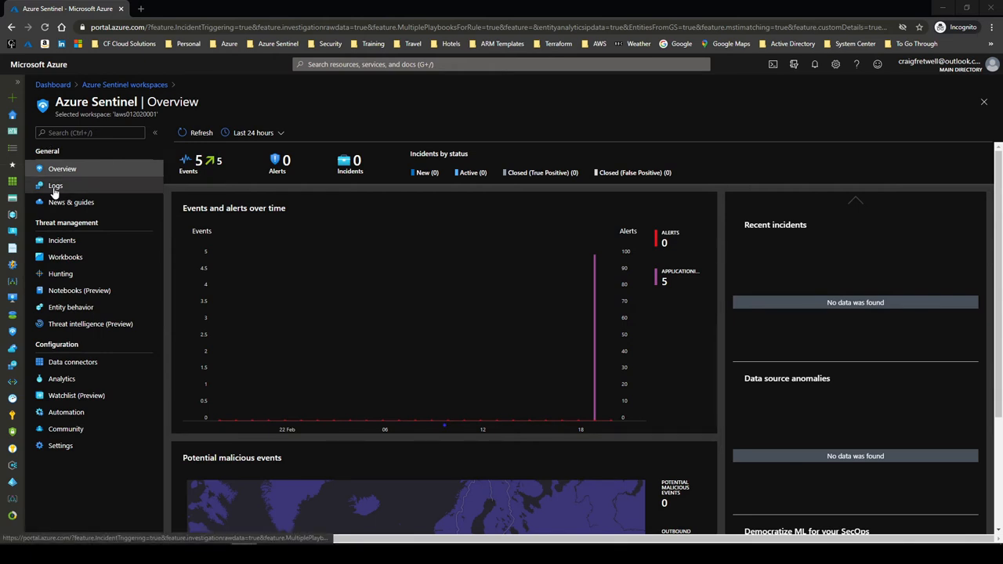
- Go to the workspace Logs page past the welcome screen, with a blank New Query 1 editor
left_click(55, 185)
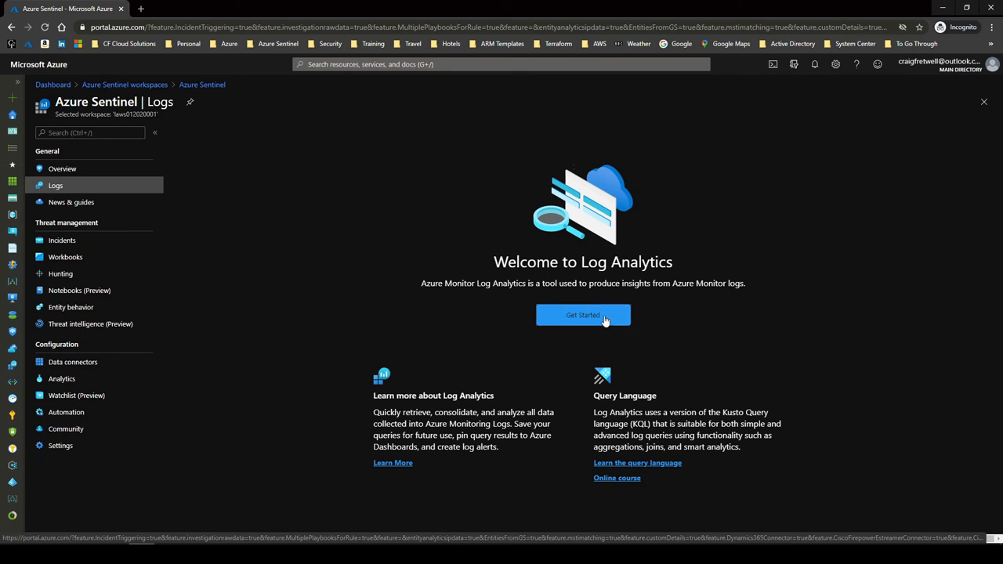
left_click(583, 314)
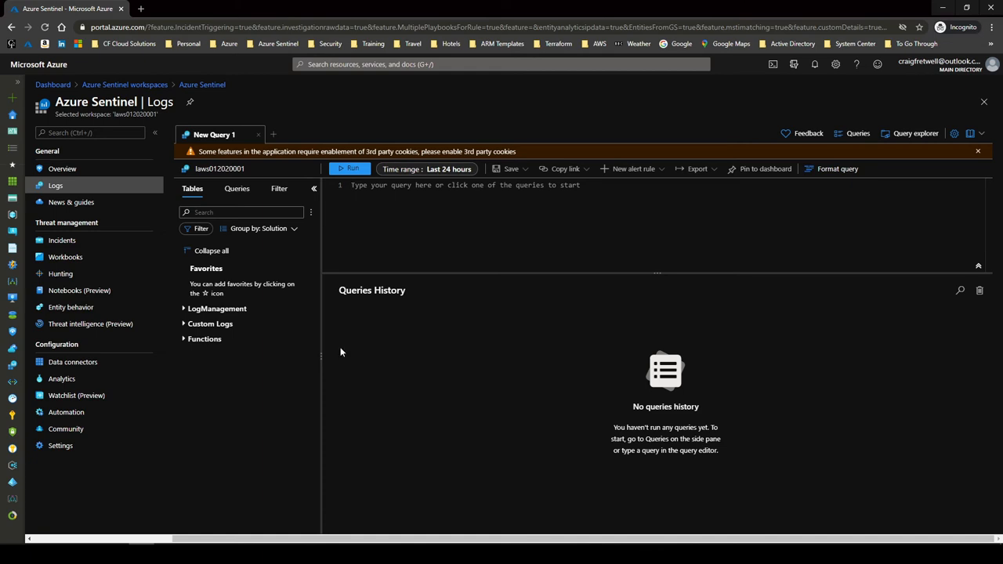
mouse_move(235, 413)
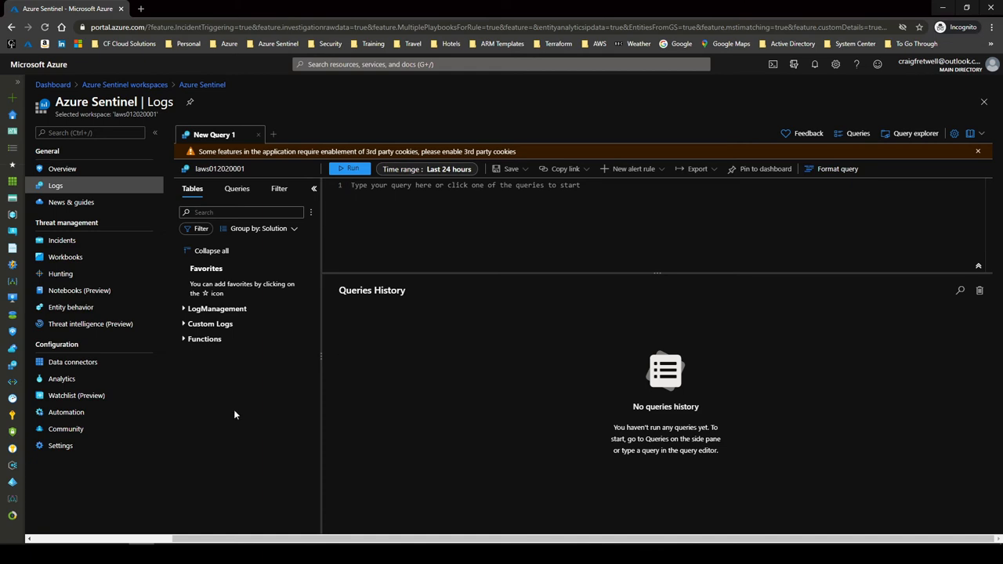
- Query the ApplicationInfo_CL custom log table, returning five application records with versions and publishers
left_click(210, 323)
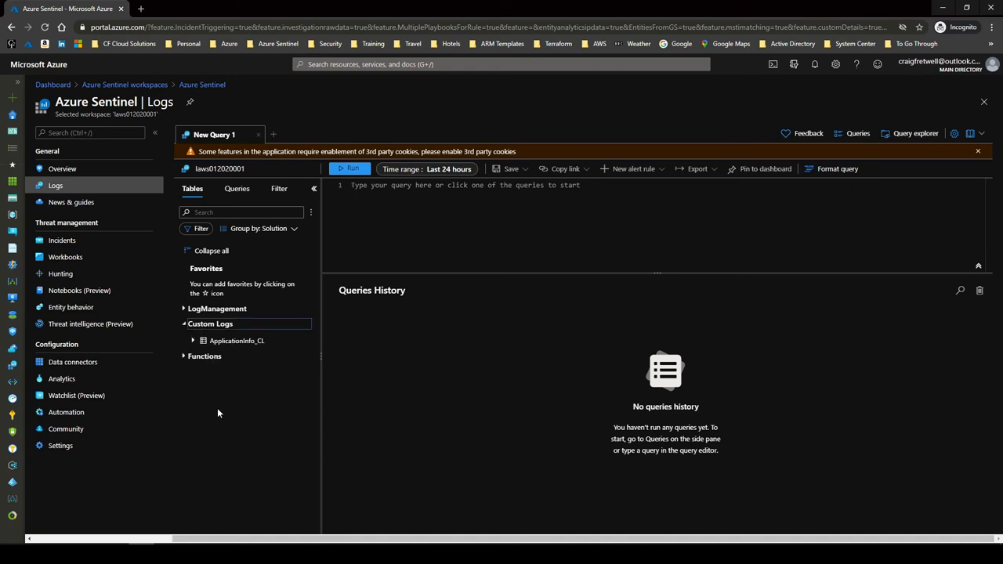
mouse_move(237, 340)
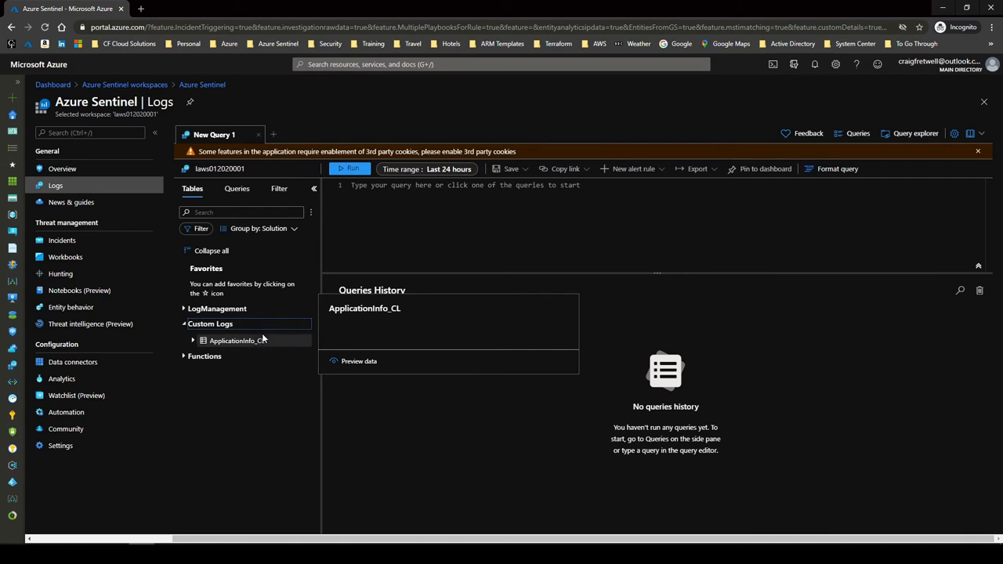
mouse_move(235, 339)
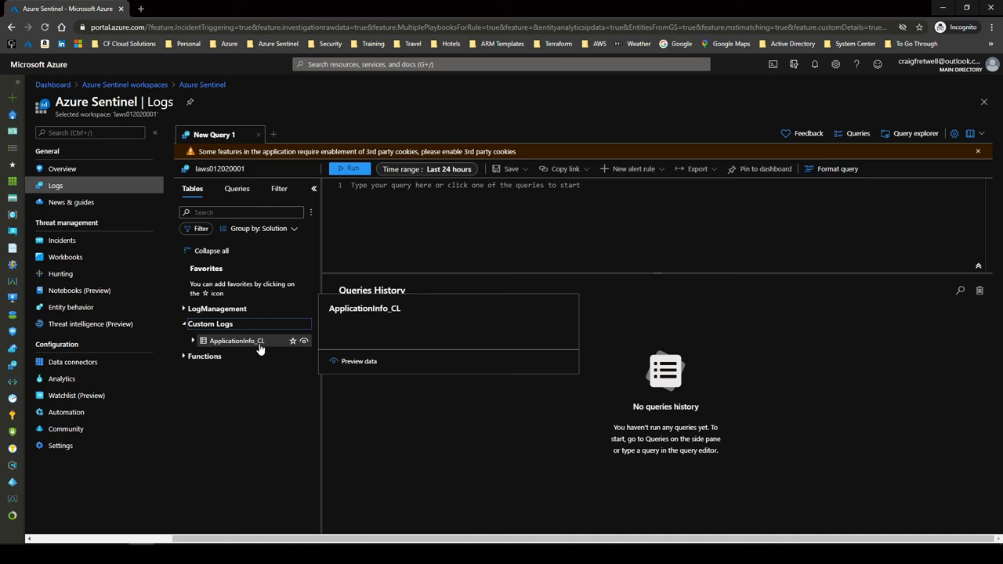
left_click(236, 340)
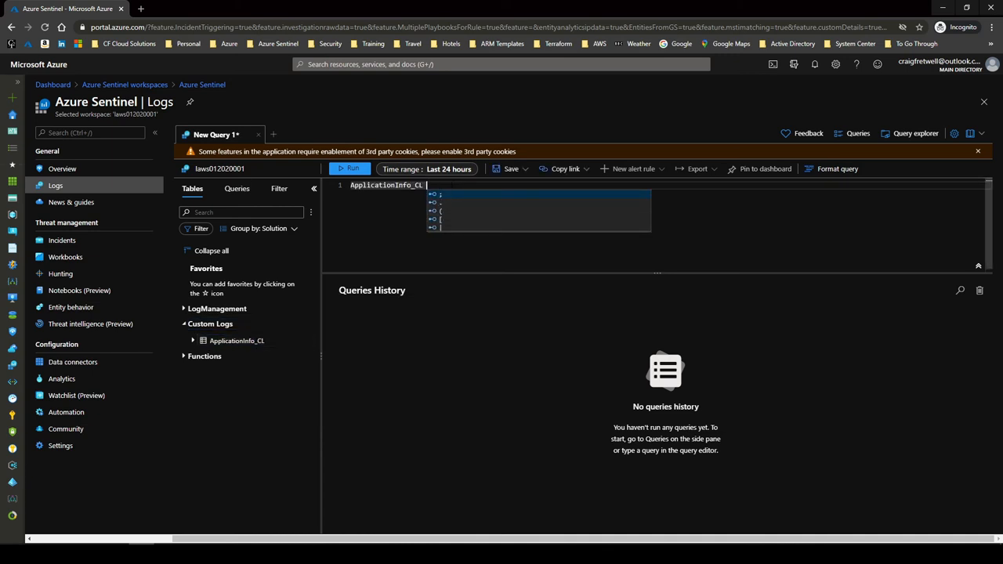
left_click(347, 169)
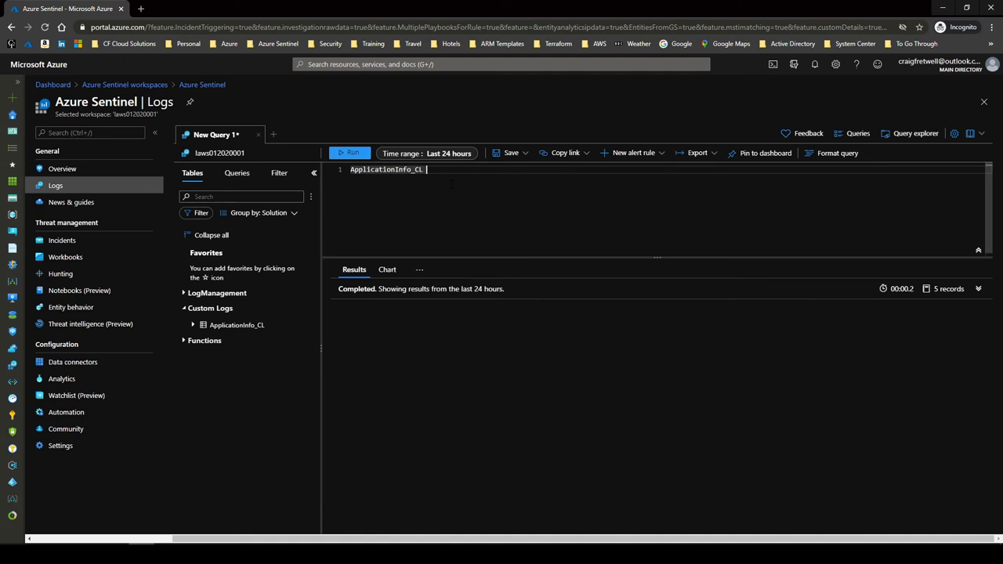
left_click(350, 154)
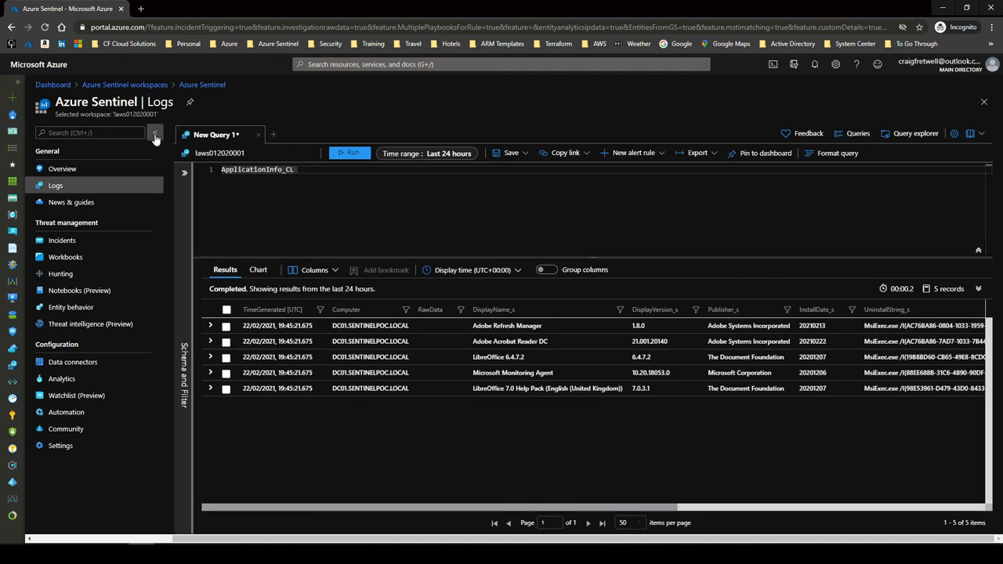
- Collapse the Sentinel navigation and review install dates, uninstall strings and source system columns across the results grid
left_click(155, 134)
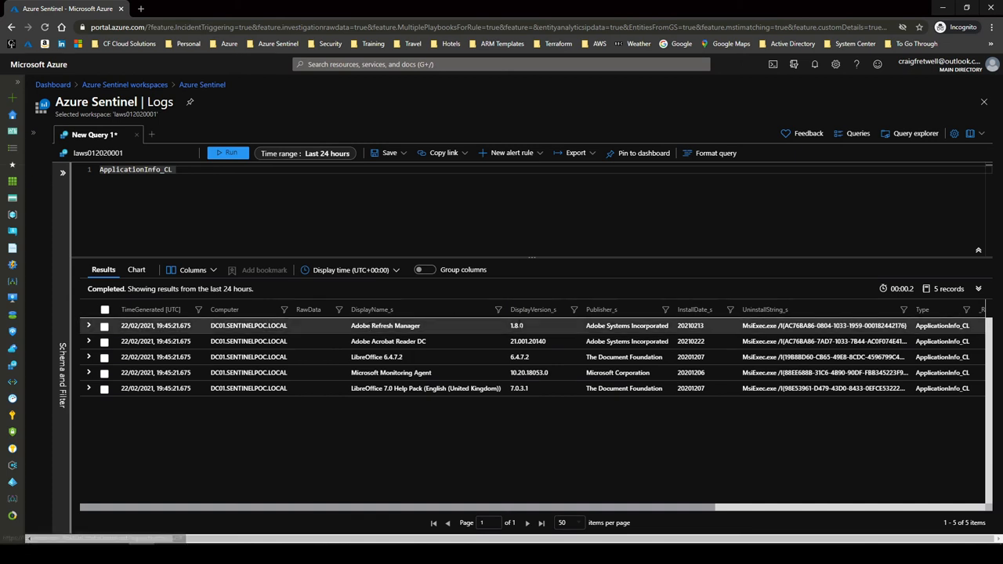
scroll("right", 3)
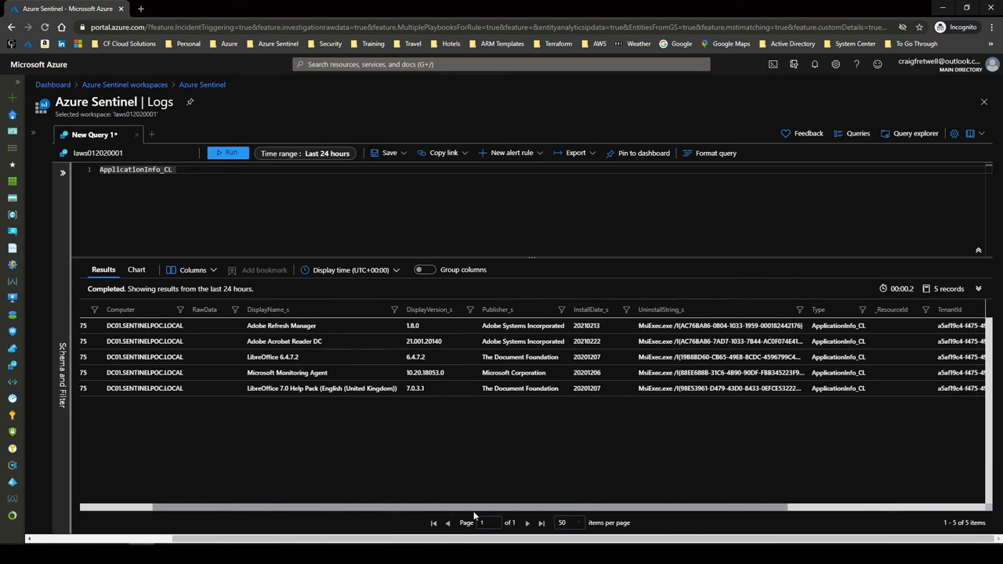
scroll("right", 3)
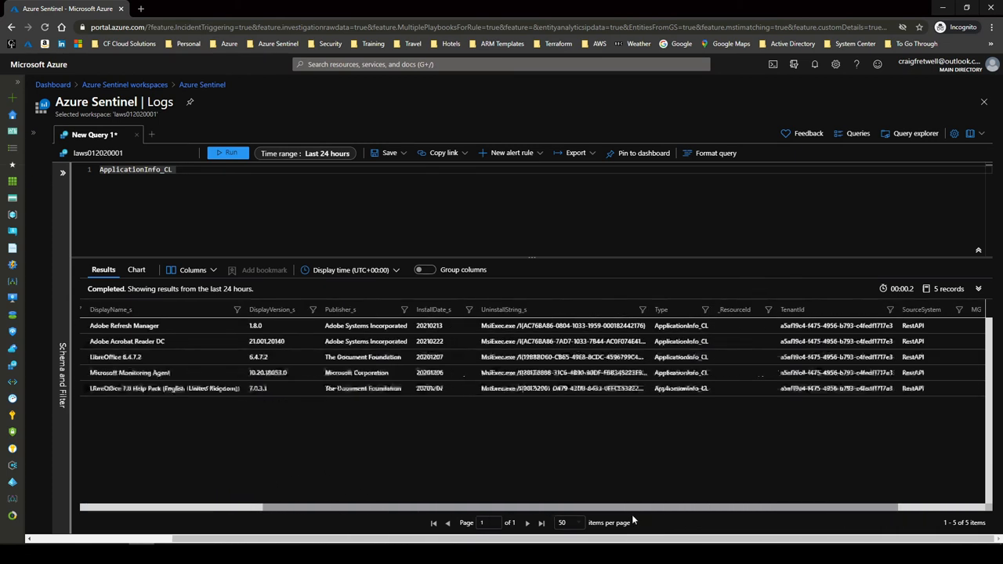
scroll("right", 3)
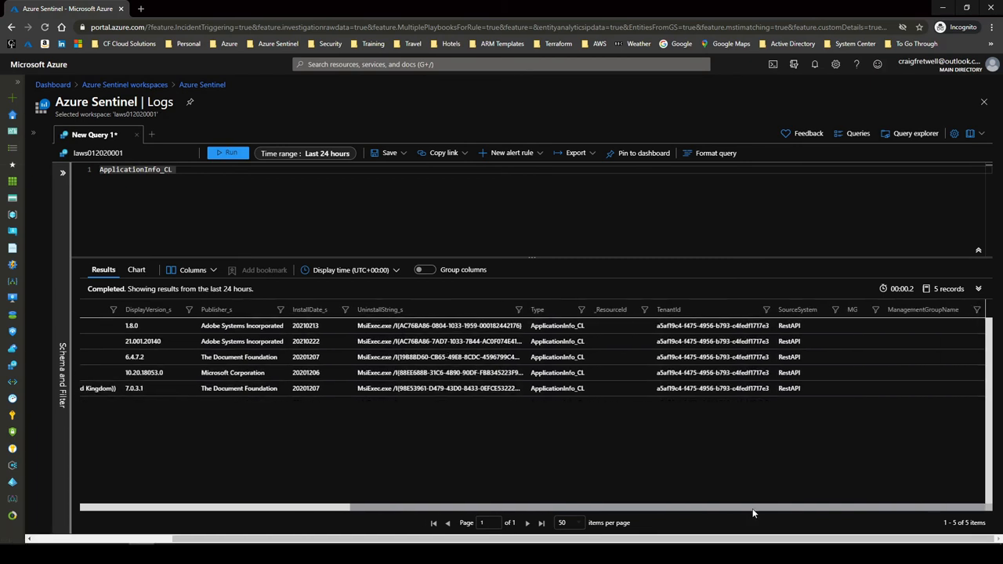
scroll("left", 3)
type("|")
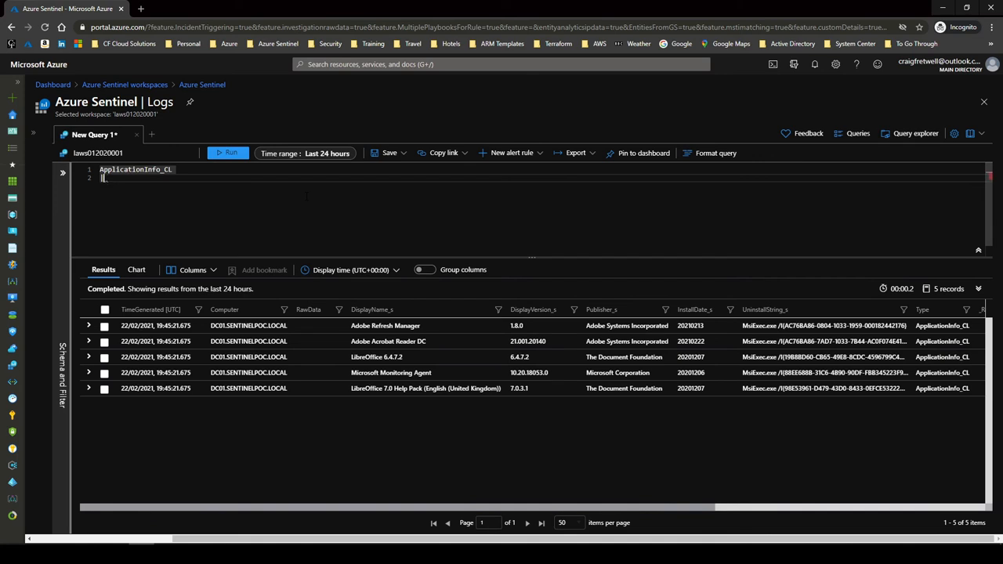
- Filter out rows where Publisher_s contains "adobe" or "Microsoft", leaving the two LibreOffice records
type("where")
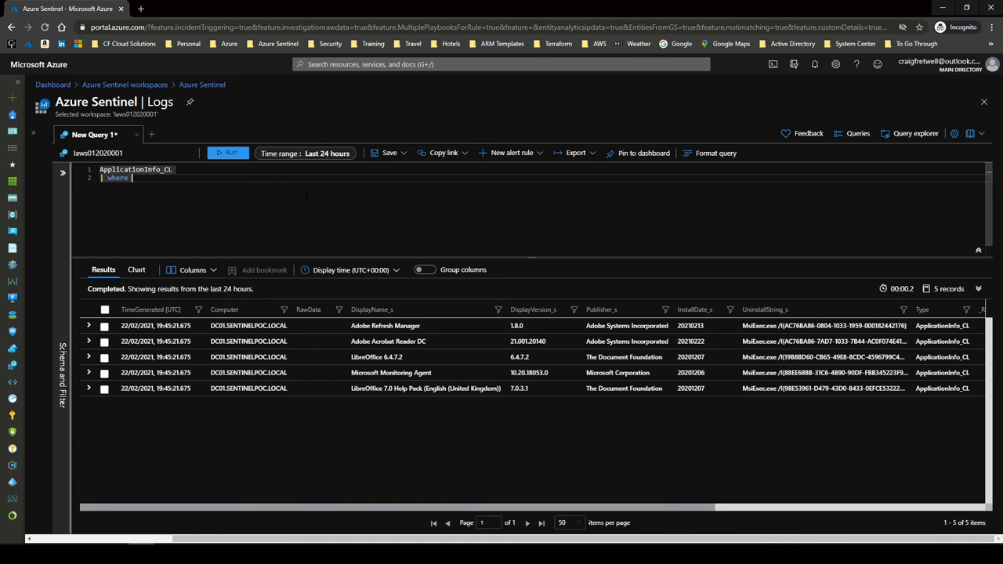
type("Publisher_s !cont")
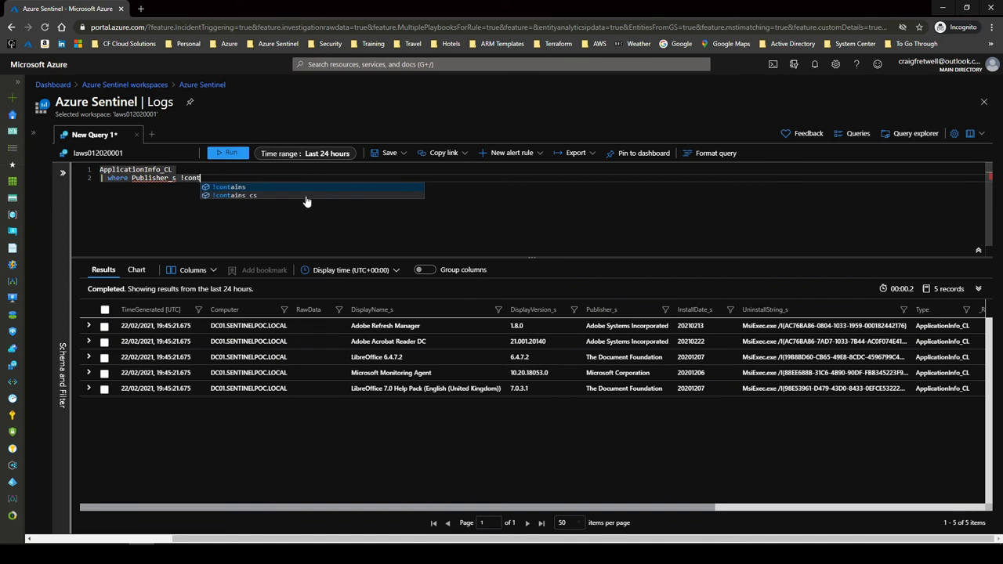
left_click(229, 187)
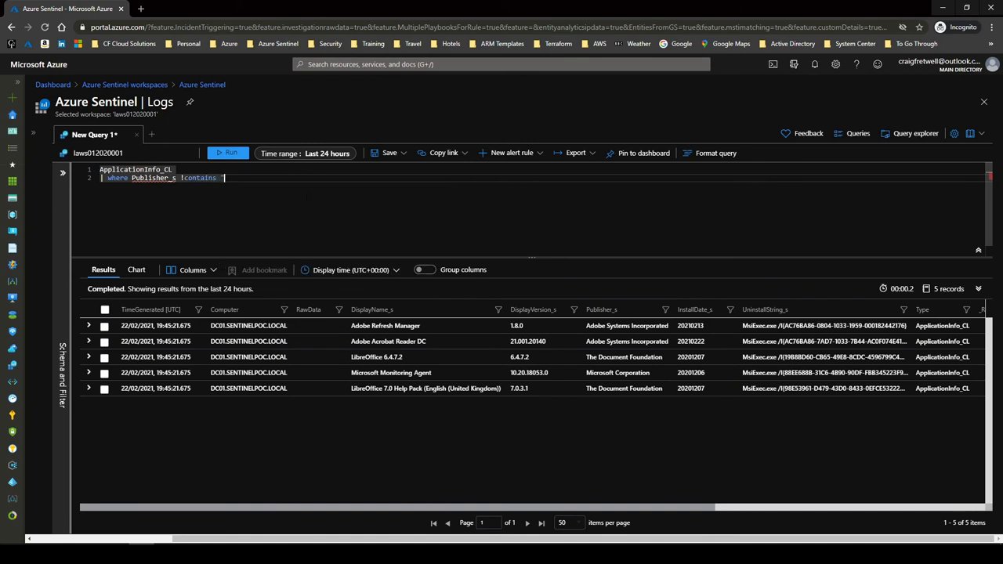
type("\"adobe\"")
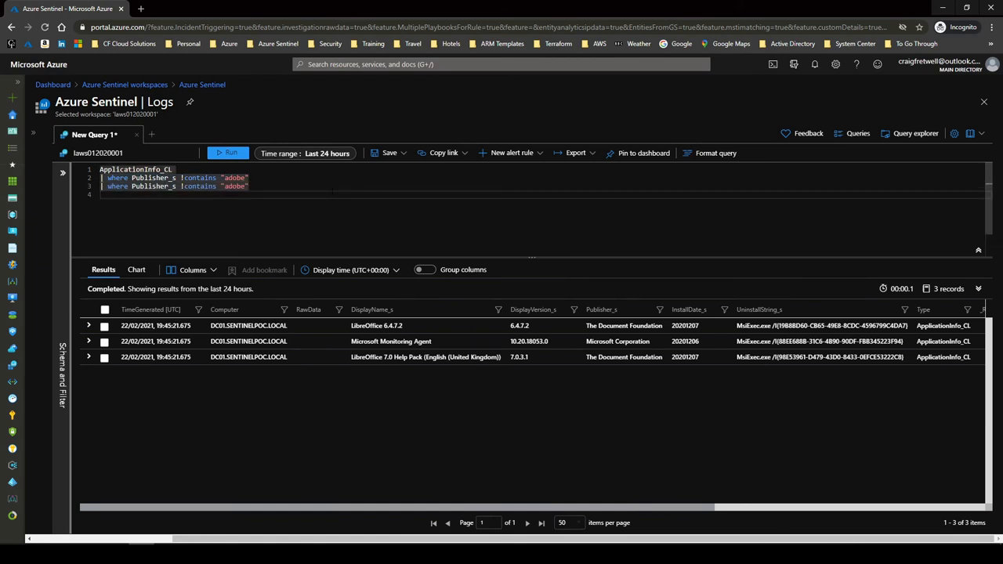
type("?")
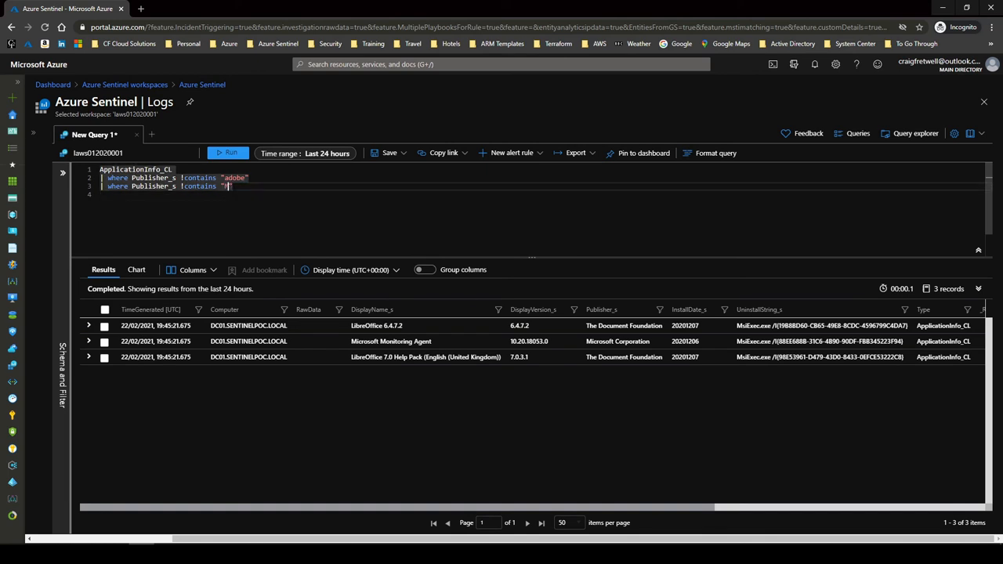
type("Microsoft")
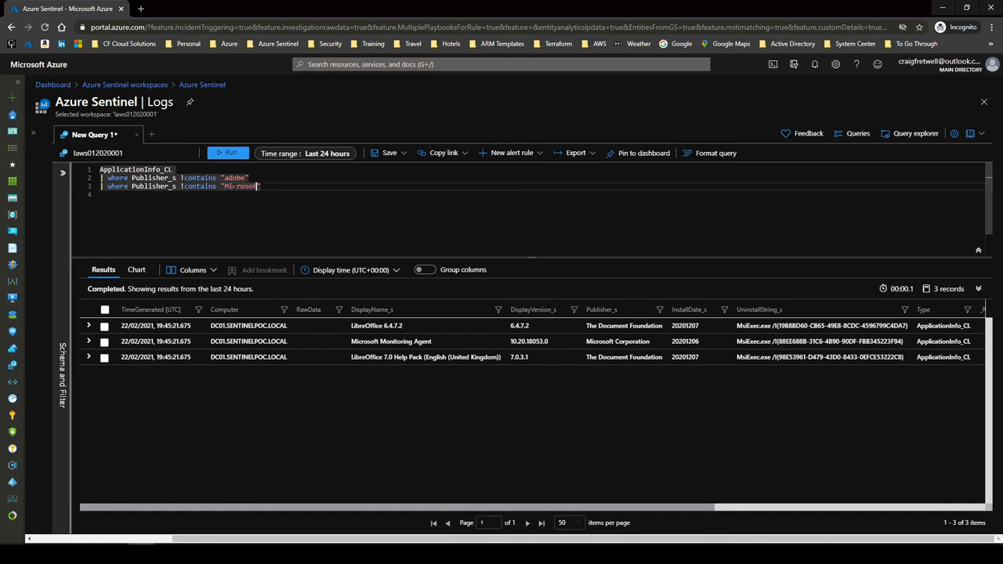
left_click(229, 153)
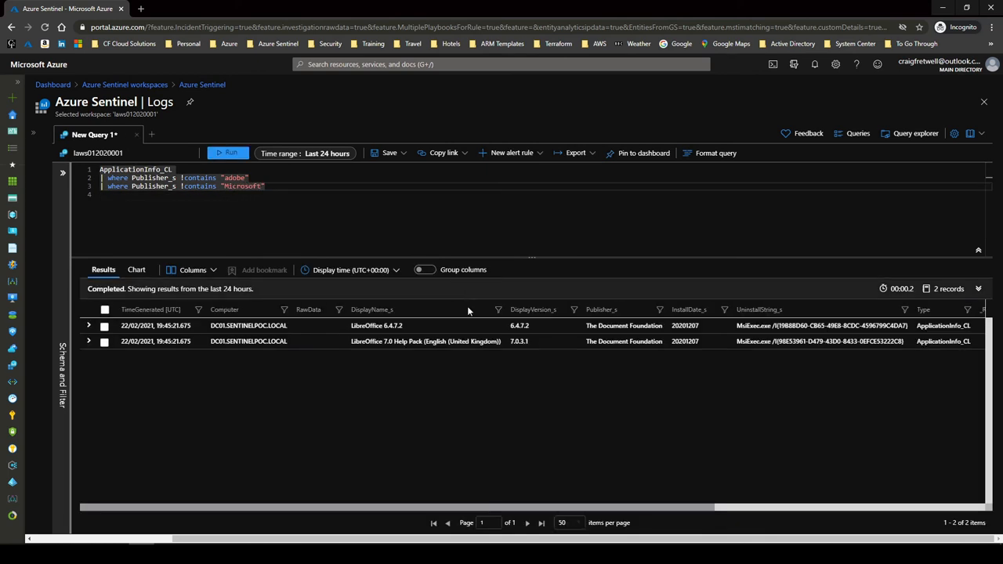
mouse_move(468, 310)
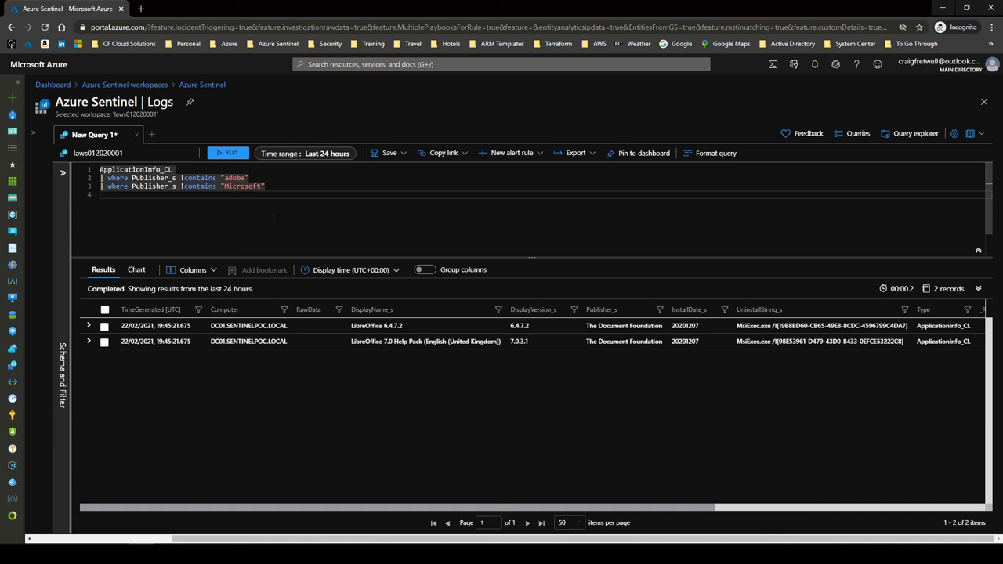
mouse_move(259, 265)
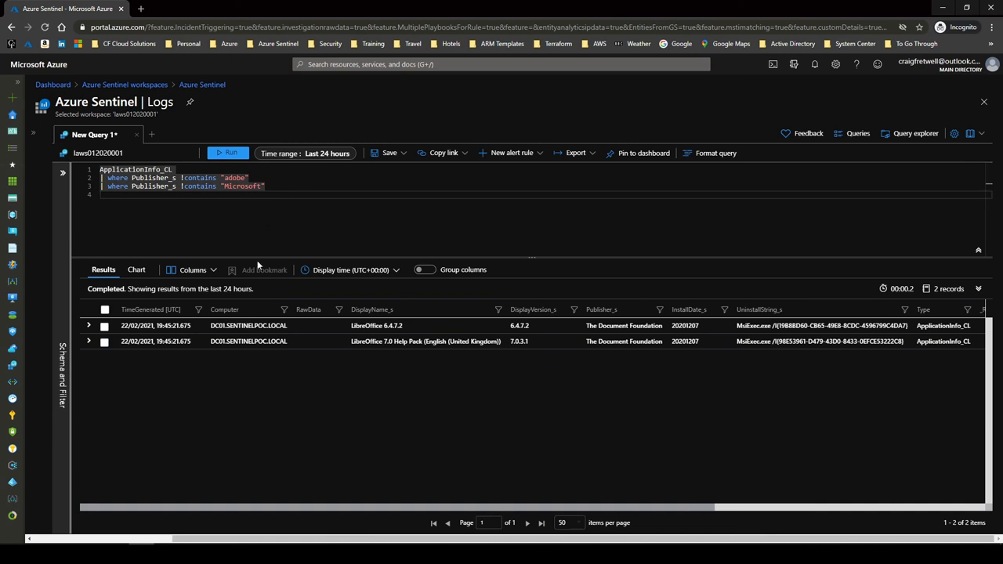
mouse_move(486, 140)
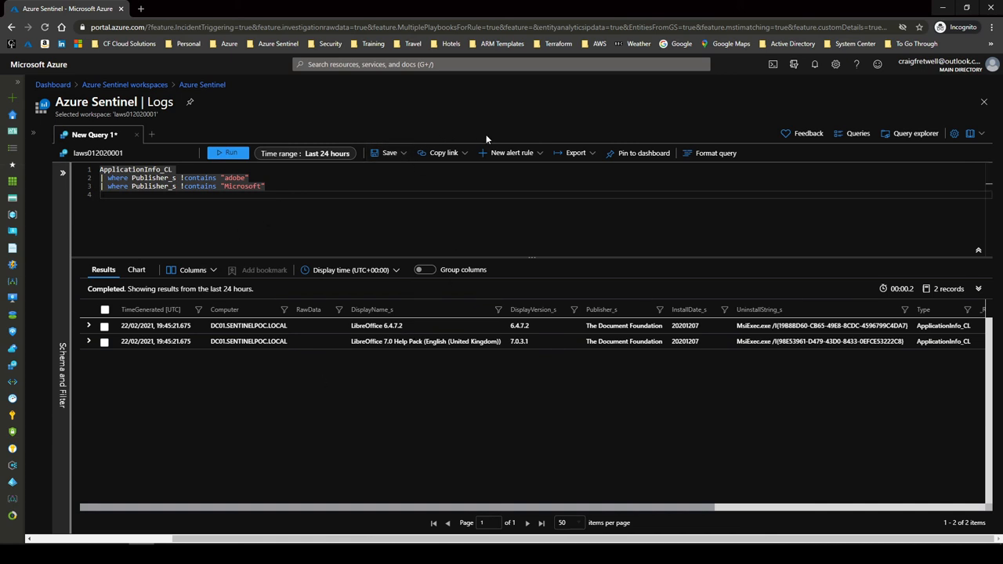